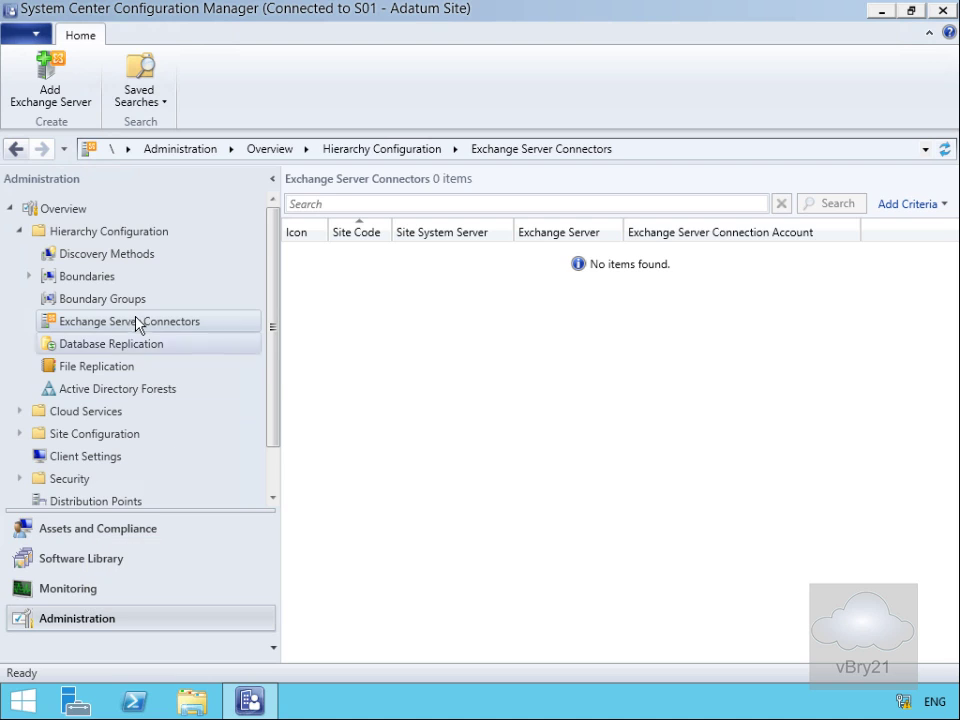
mouse_move(96, 232)
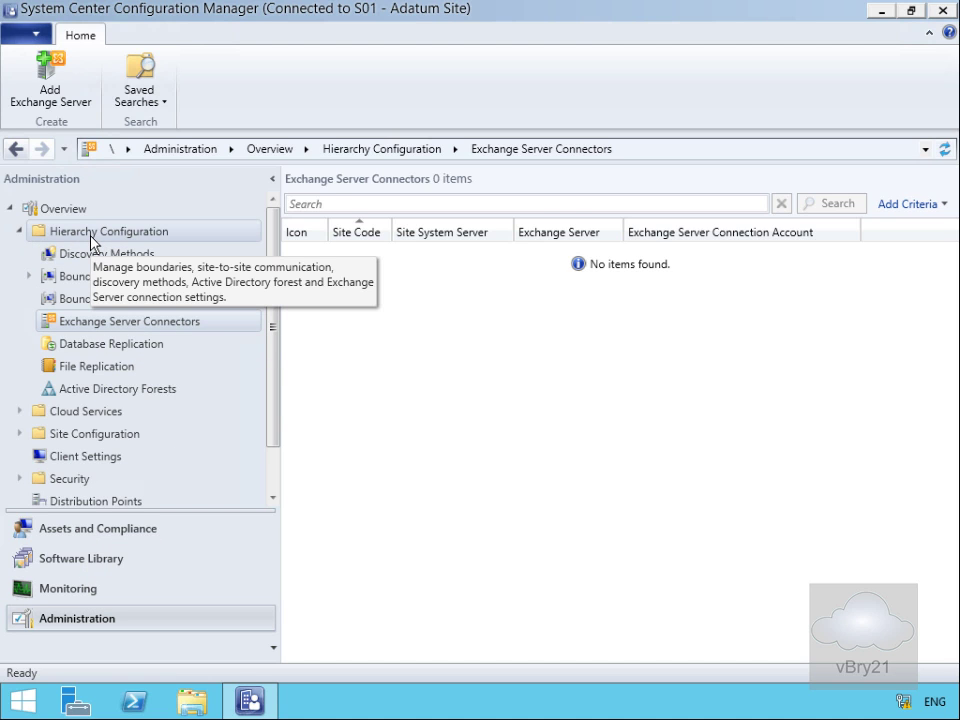
Step: Show the context actions for Exchange Server Connectors under Hierarchy Configuration
right_click(130, 320)
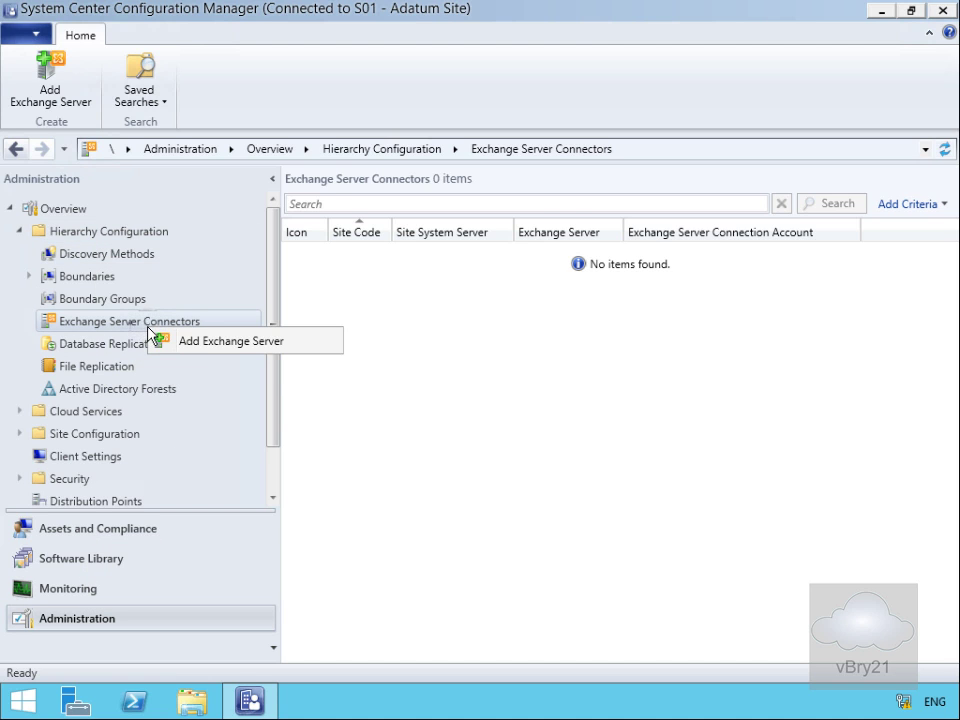
left_click(230, 340)
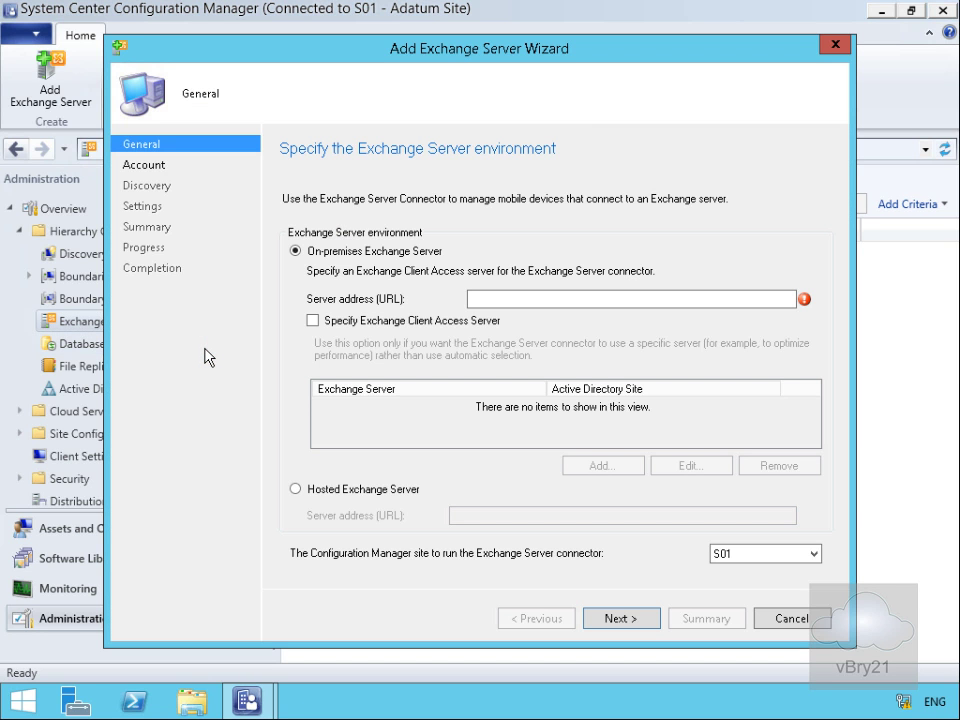
mouse_move(560, 320)
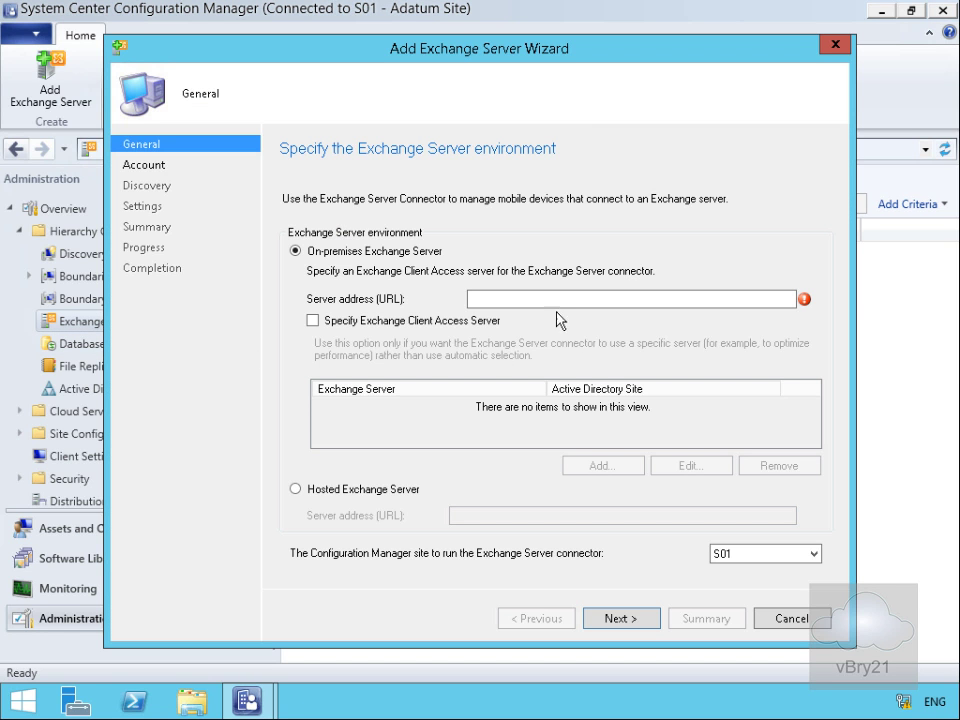
left_click(630, 300)
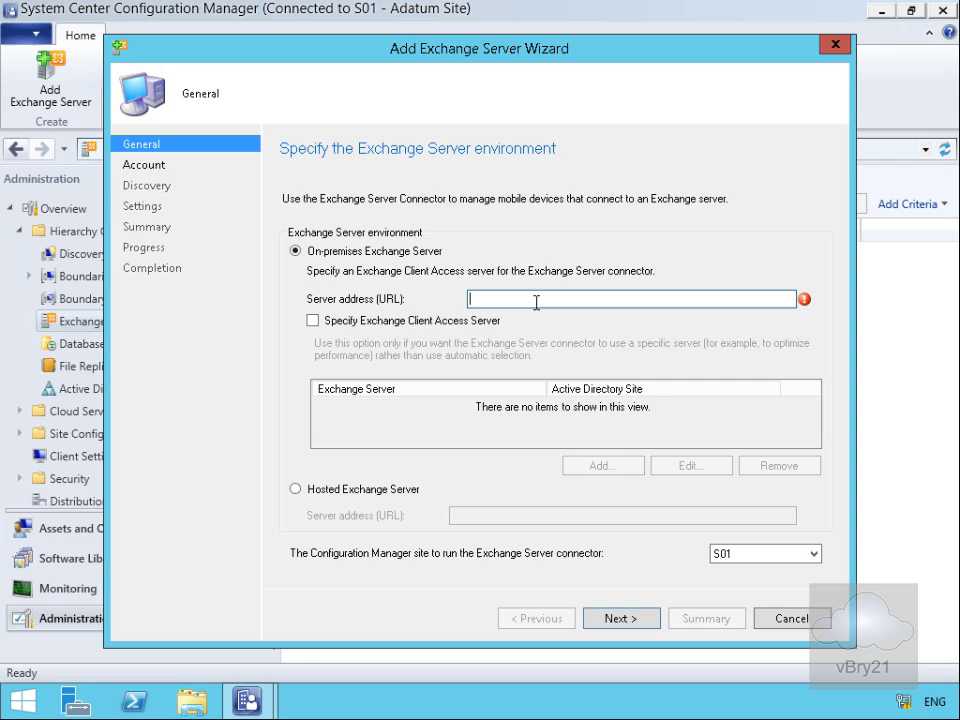
type("http://lon-ex1.adatum.co")
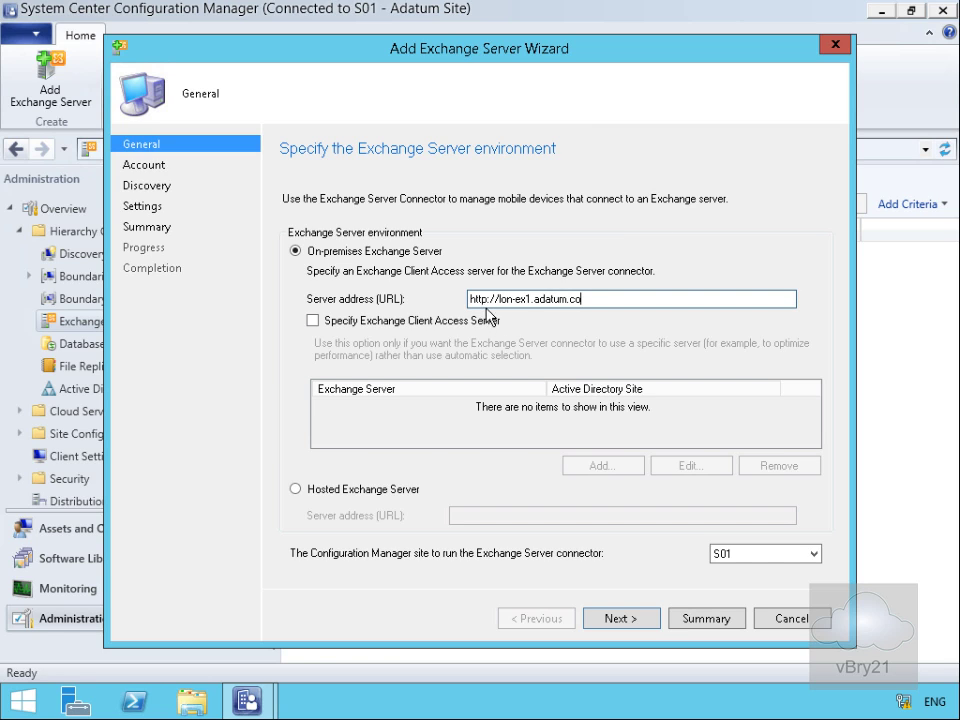
mouse_move(528, 314)
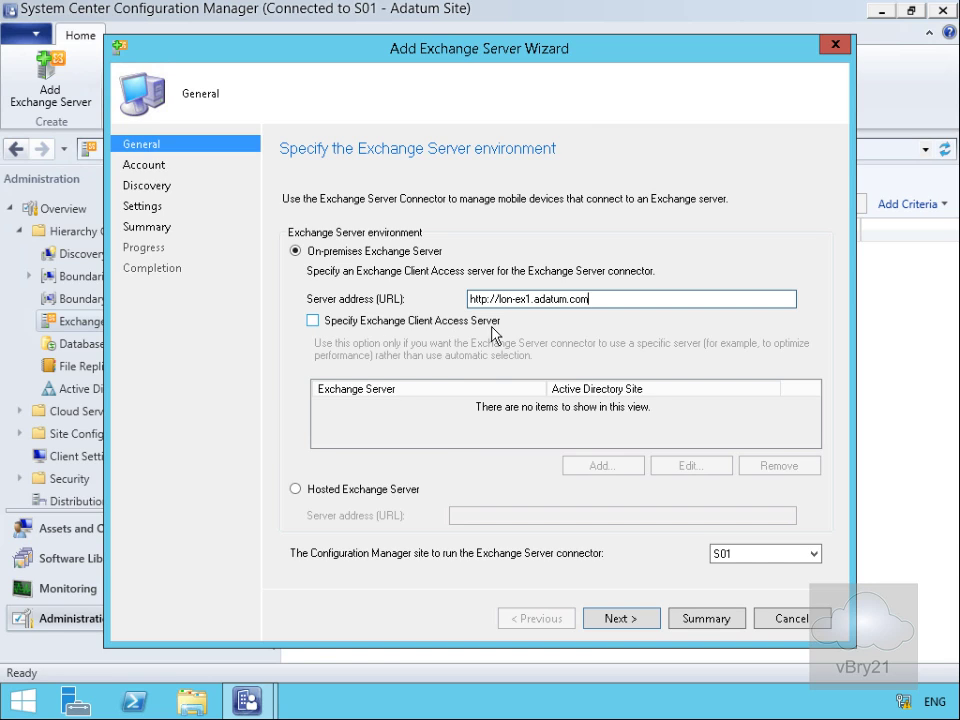
mouse_move(556, 352)
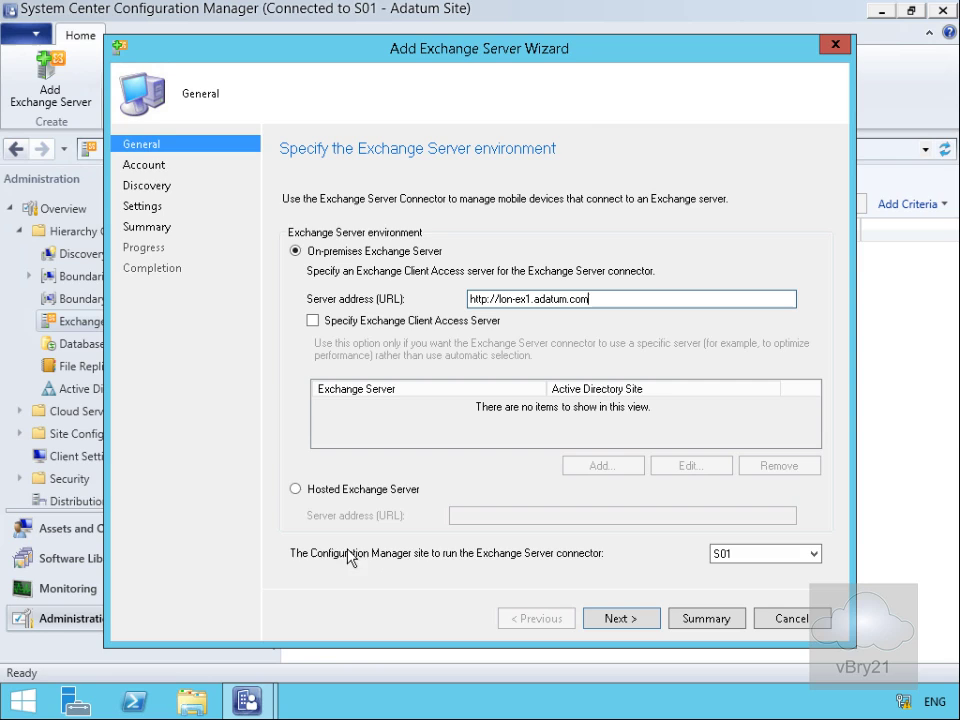
mouse_move(304, 362)
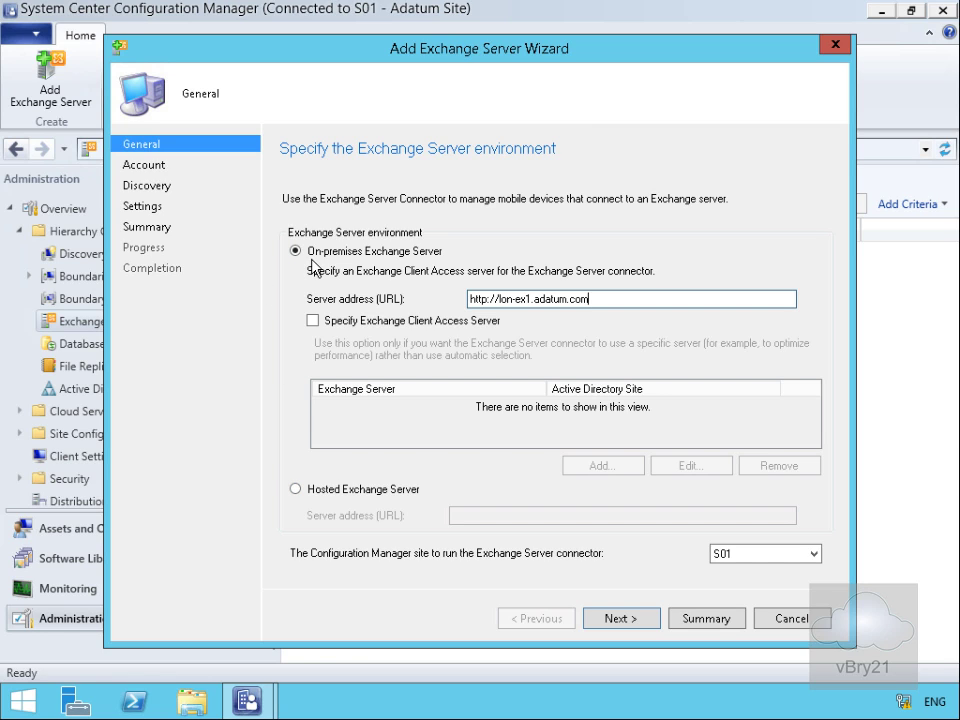
mouse_move(478, 568)
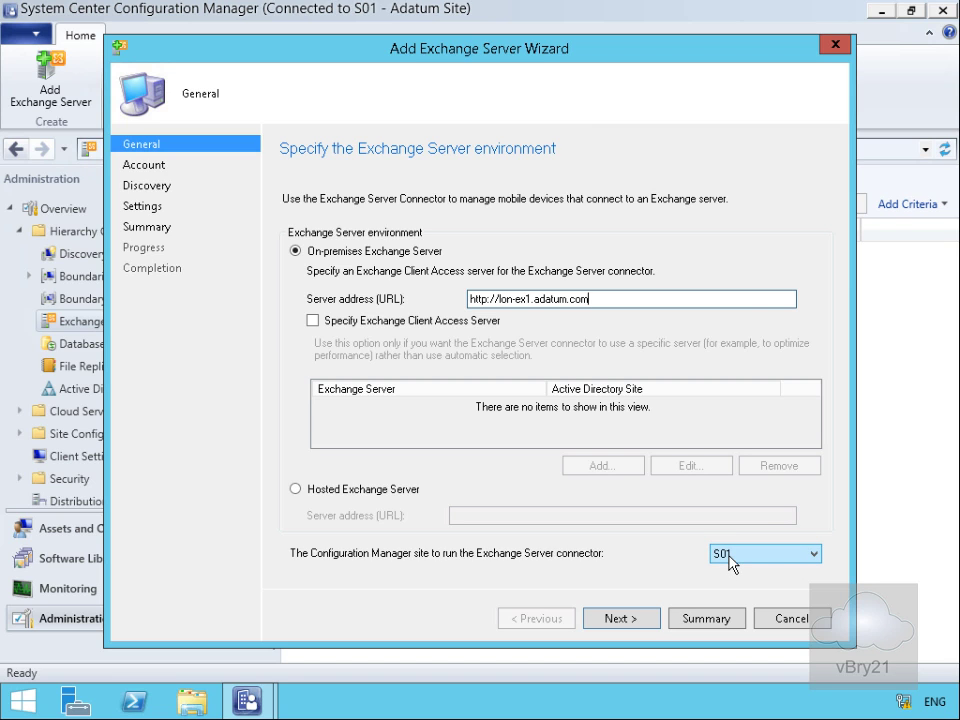
left_click(618, 616)
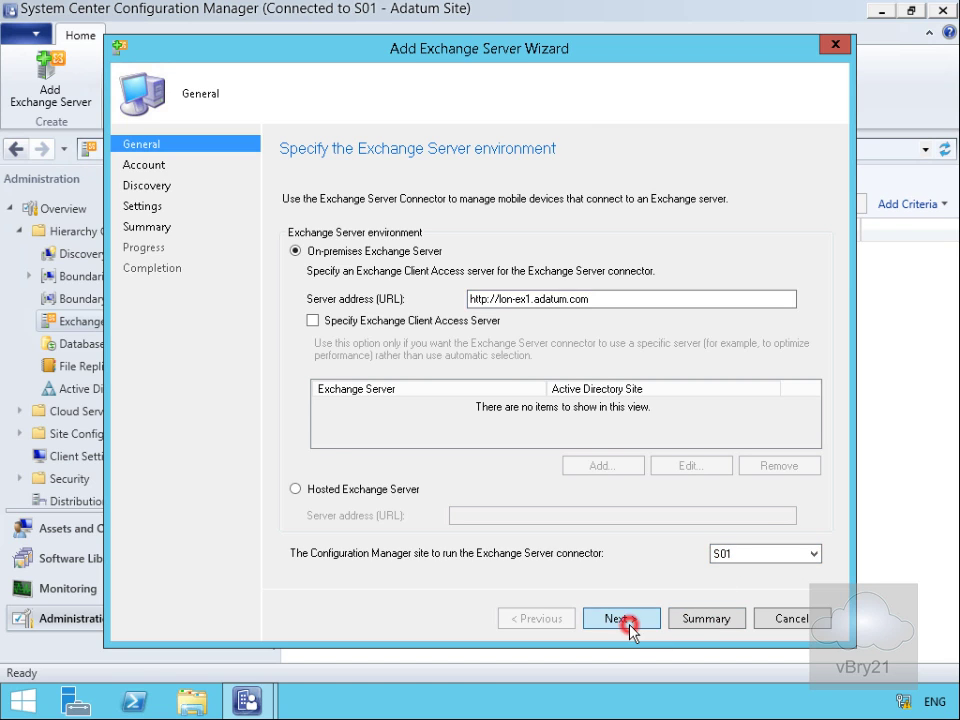
Step: Keep the site server's computer account for the connection and continue
left_click(612, 618)
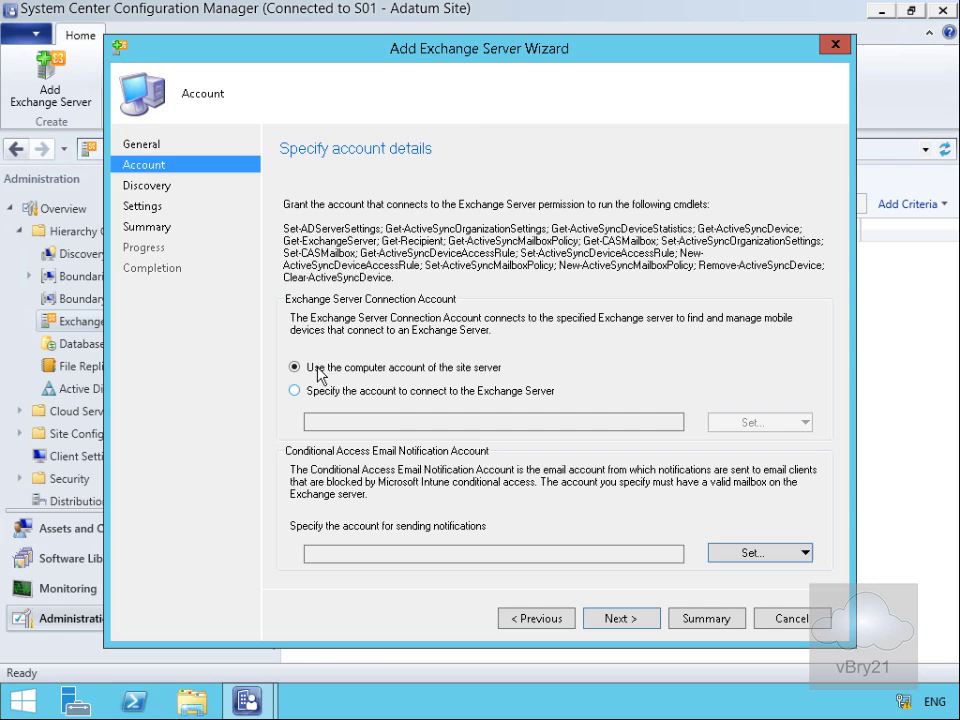
mouse_move(476, 380)
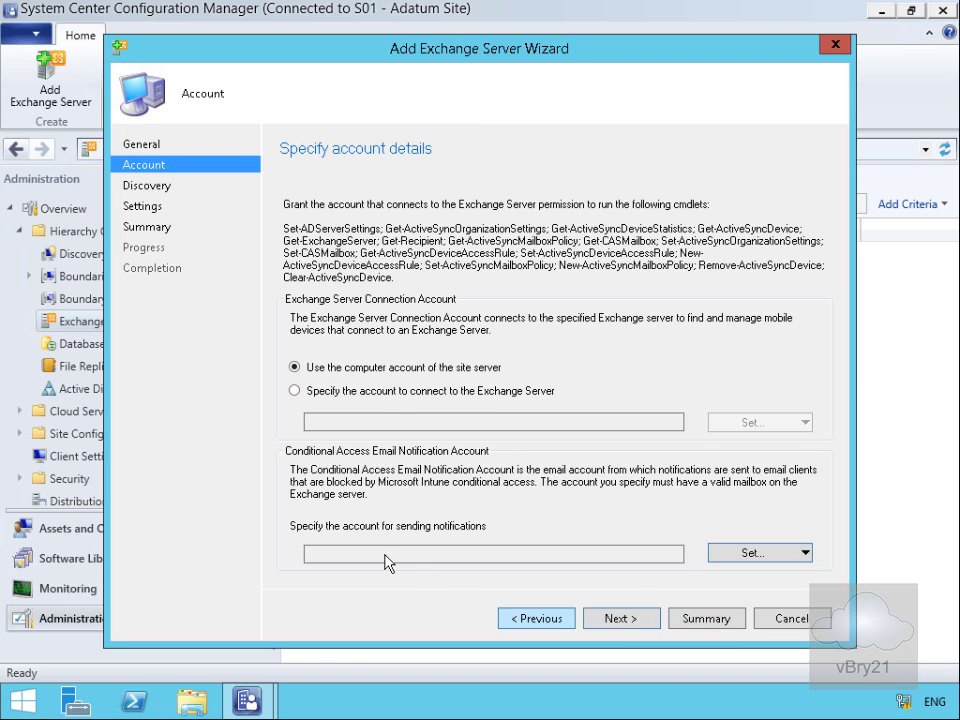
mouse_move(422, 540)
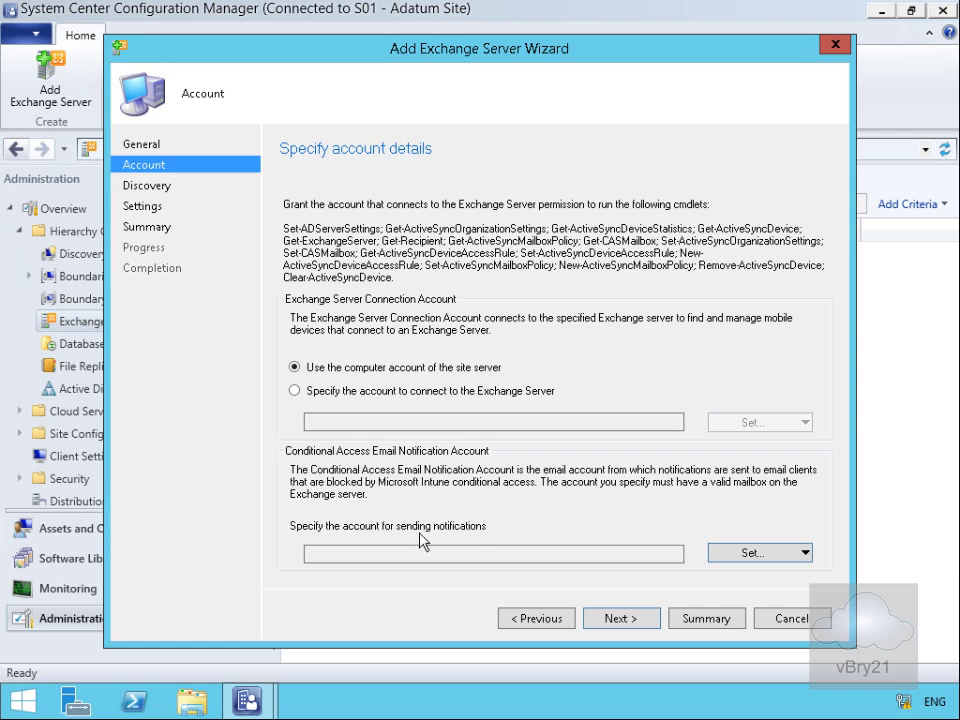
mouse_move(478, 536)
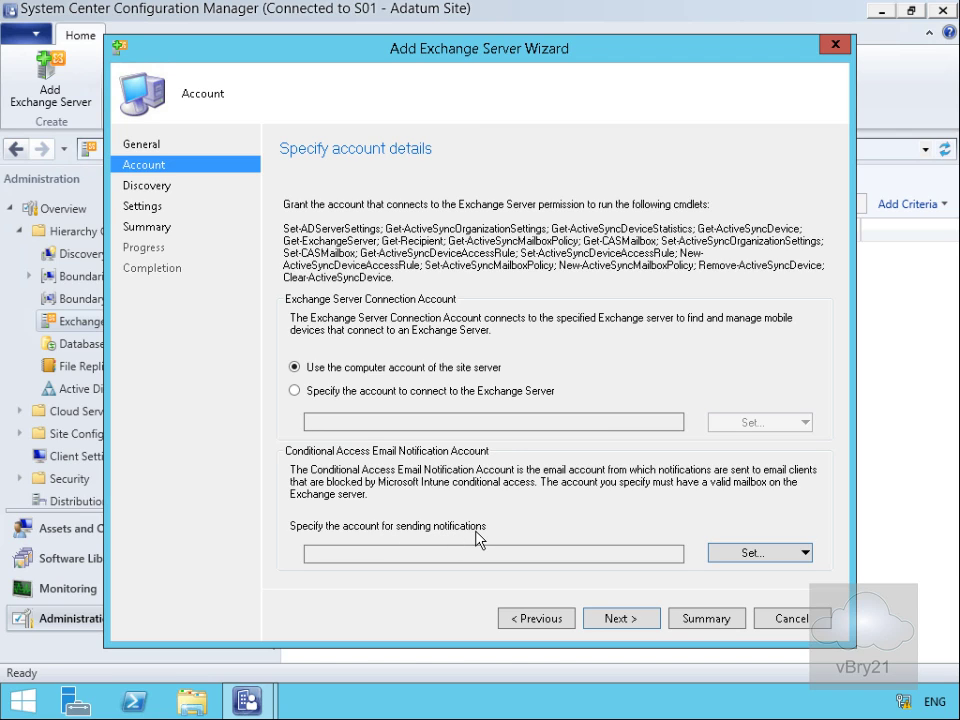
mouse_move(482, 538)
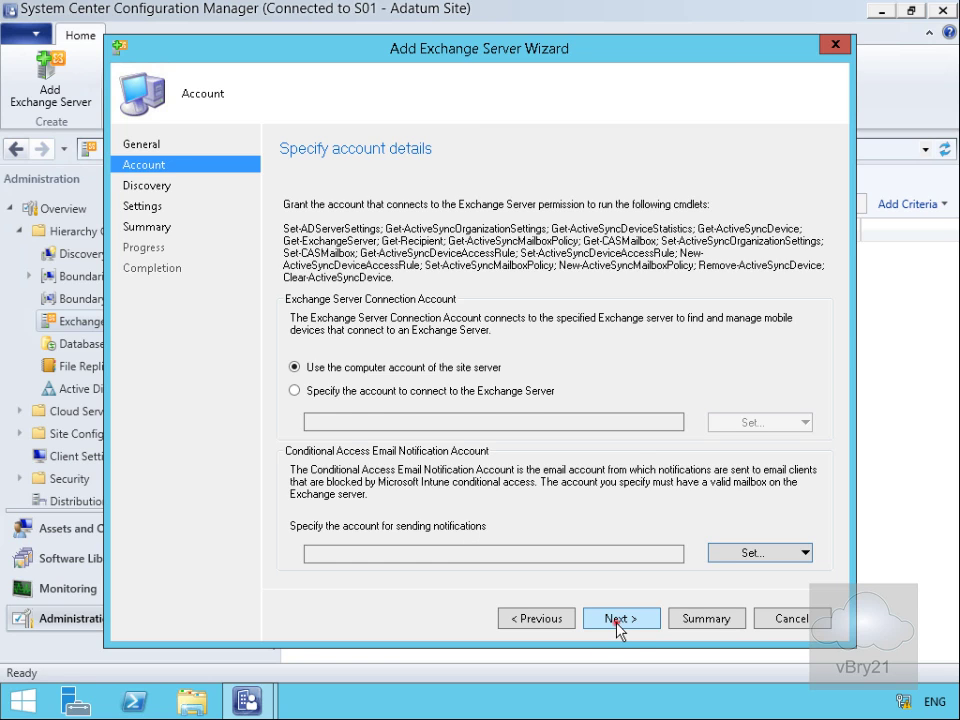
Step: Accept the default 240-minute delta sync and 180-day inactivity discovery options and continue
left_click(620, 618)
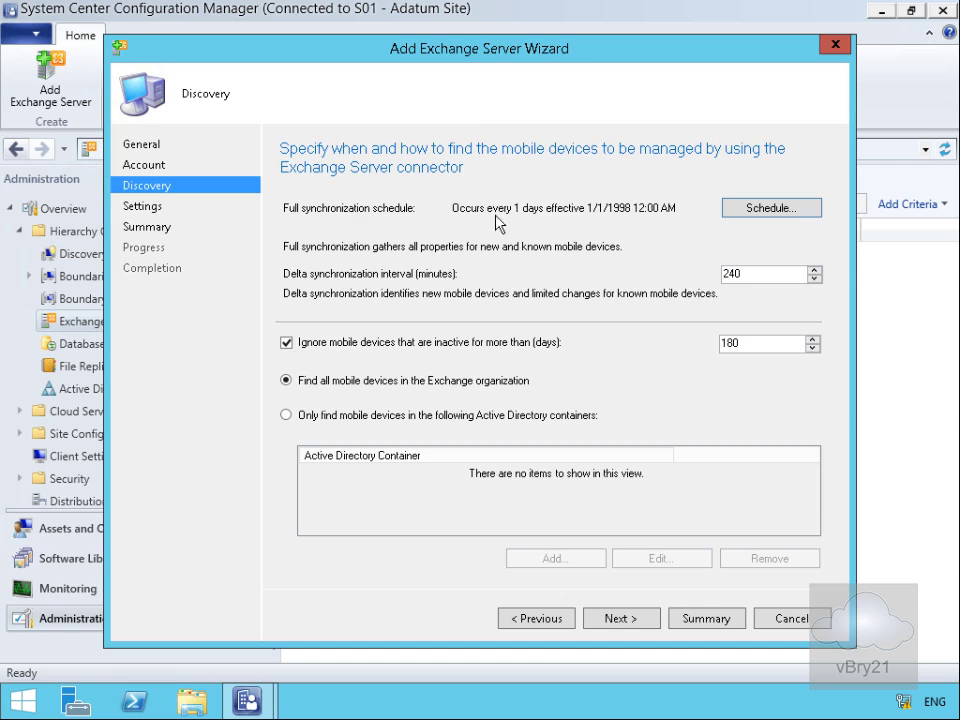
mouse_move(468, 308)
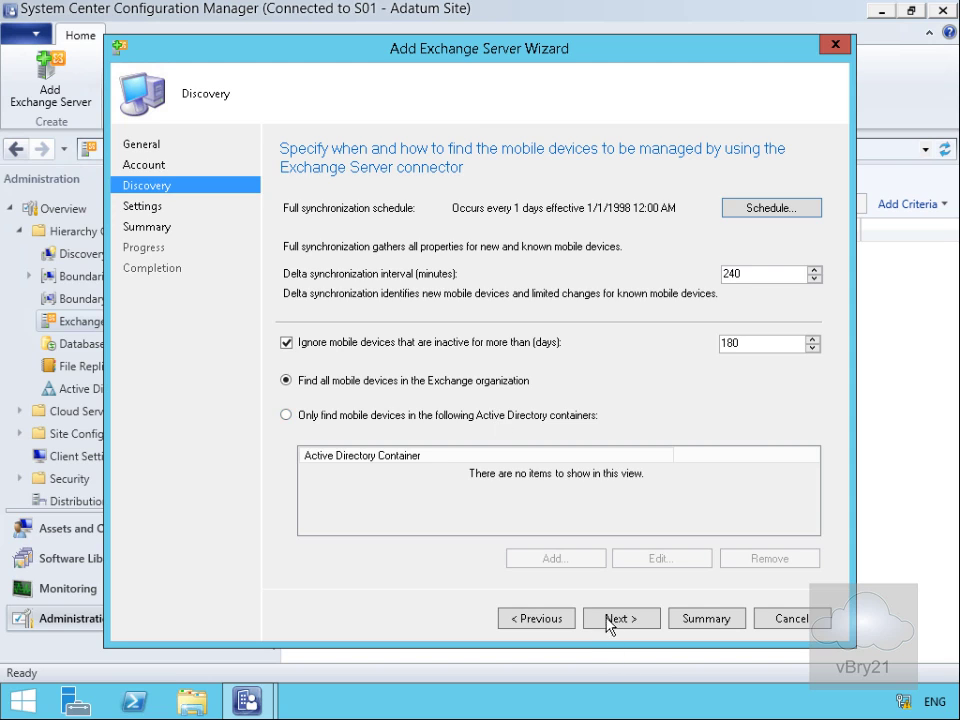
Step: Set the General mobile device settings to a 12-hour refresh interval managed by Configuration Manager
left_click(620, 618)
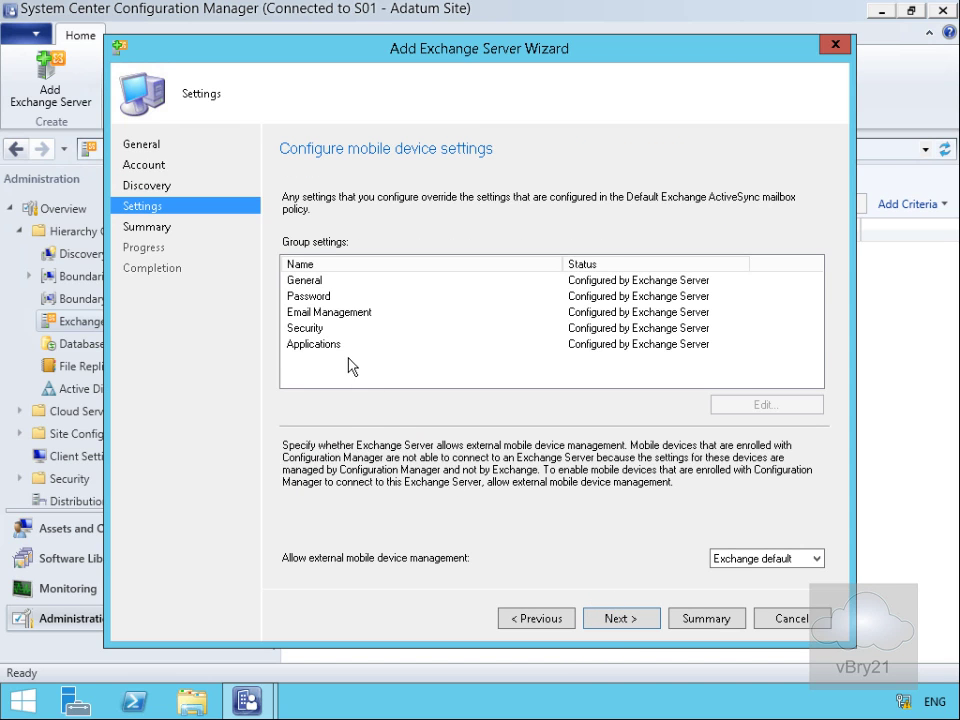
left_click(304, 280)
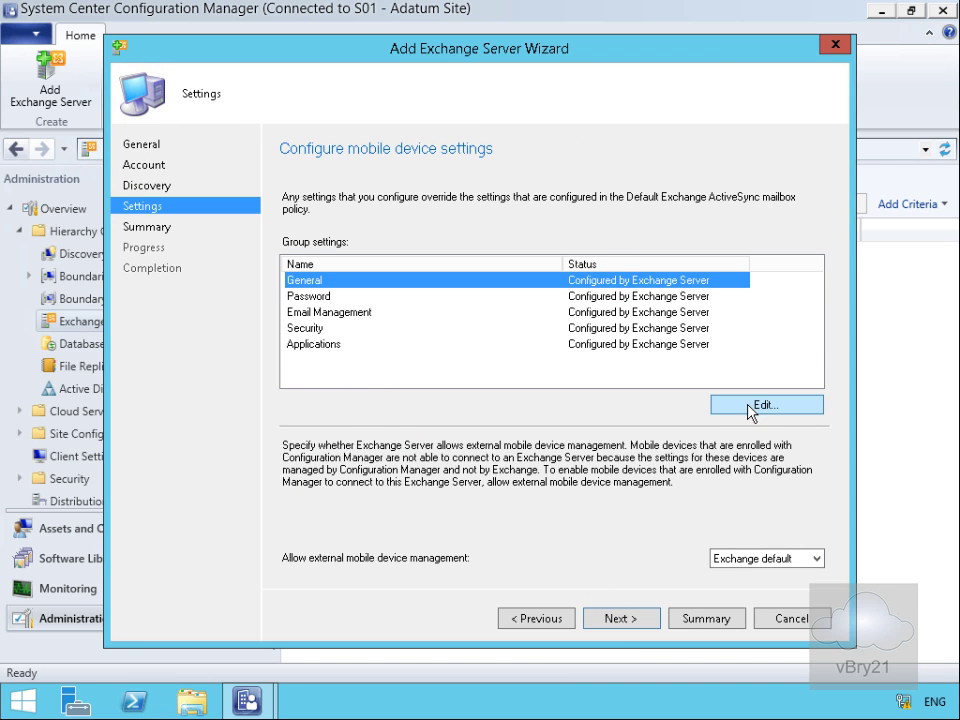
left_click(774, 404)
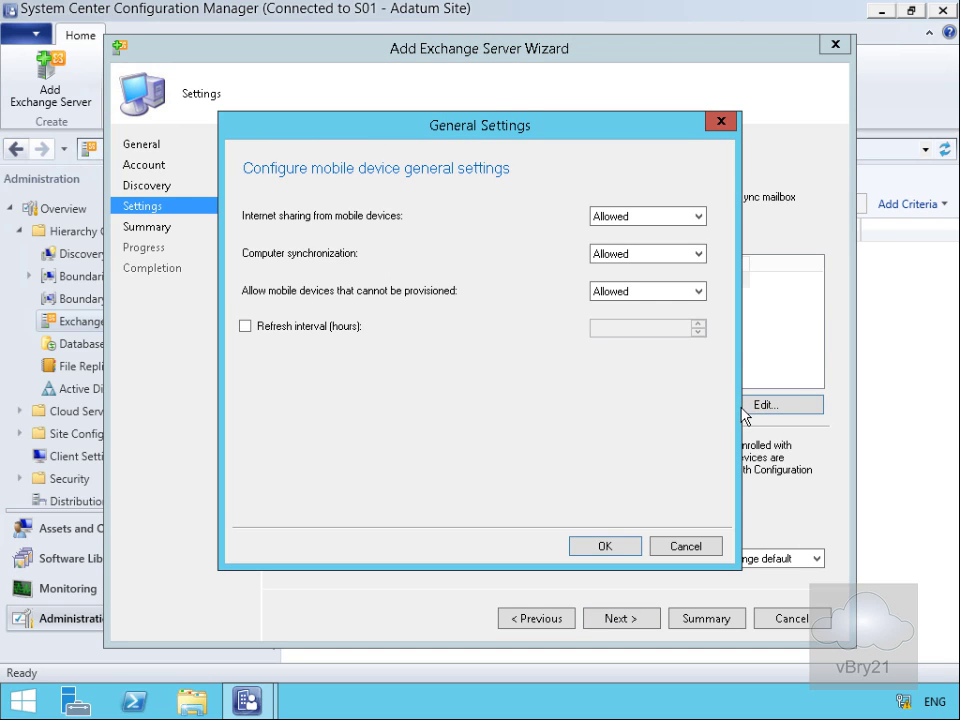
mouse_move(358, 232)
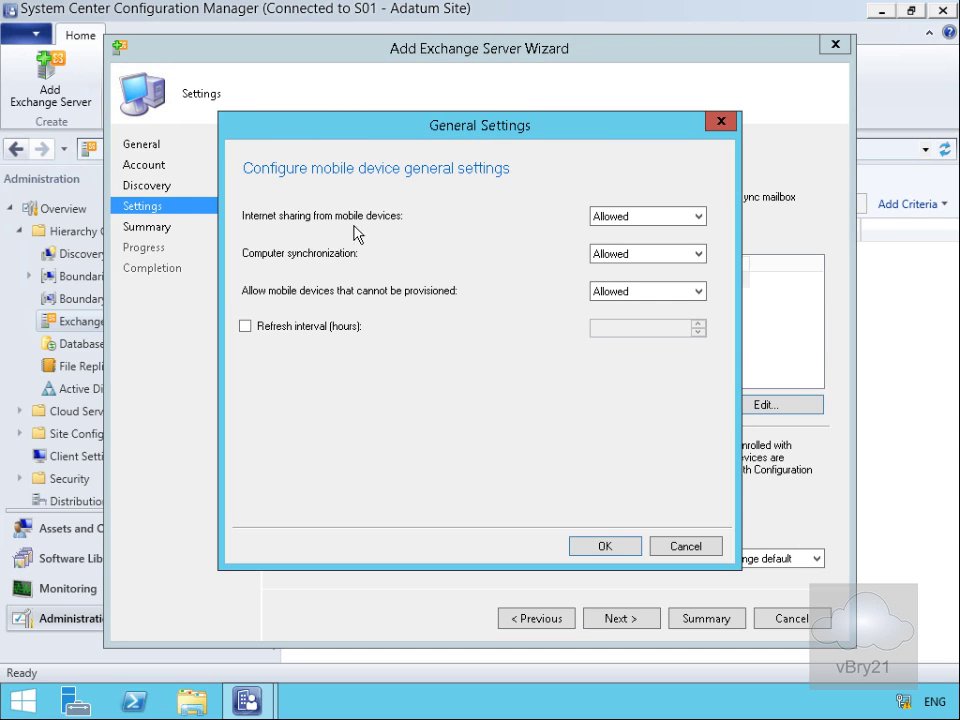
mouse_move(260, 262)
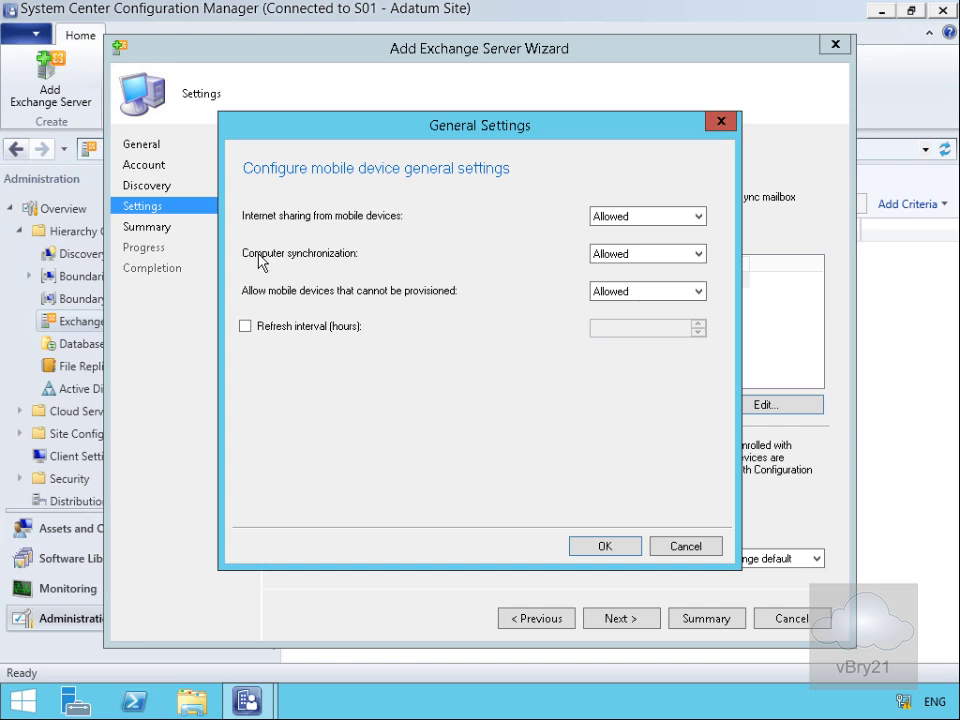
mouse_move(284, 300)
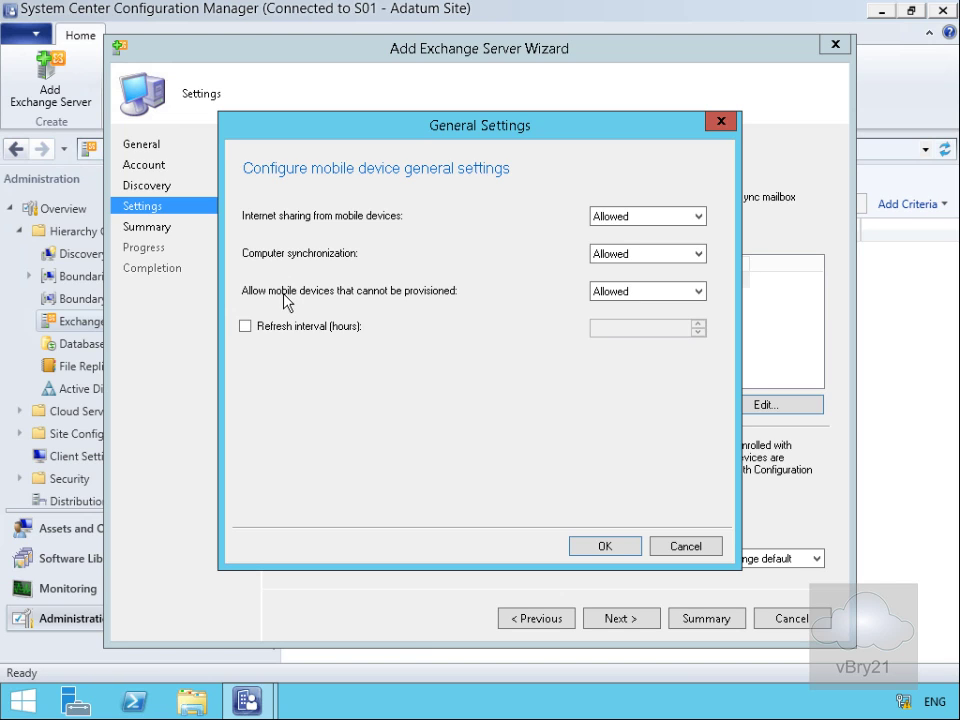
left_click(244, 326)
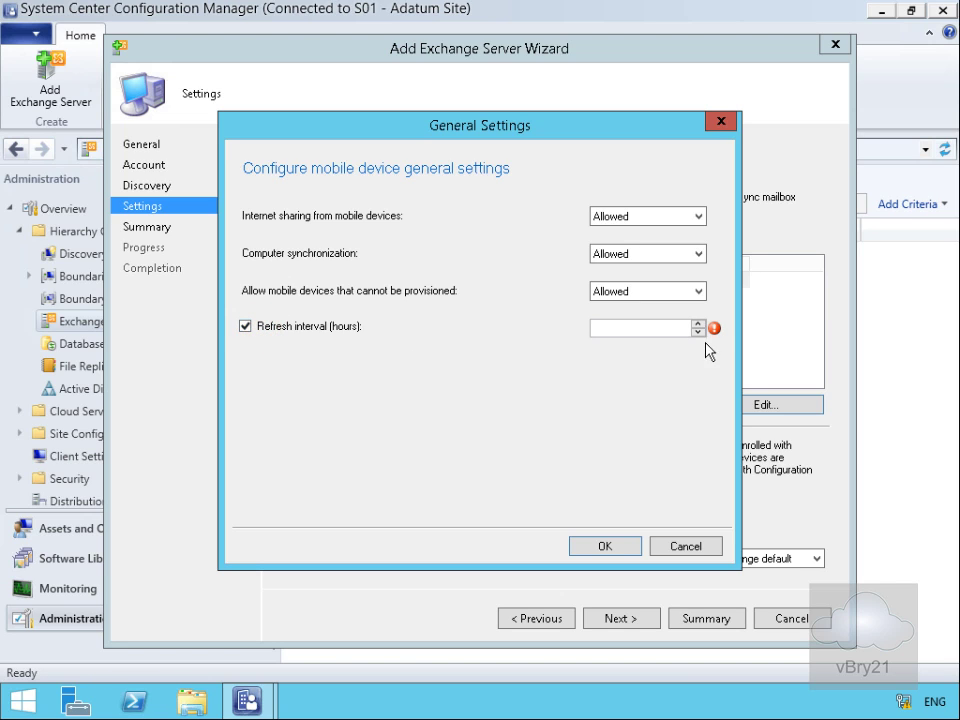
type("12")
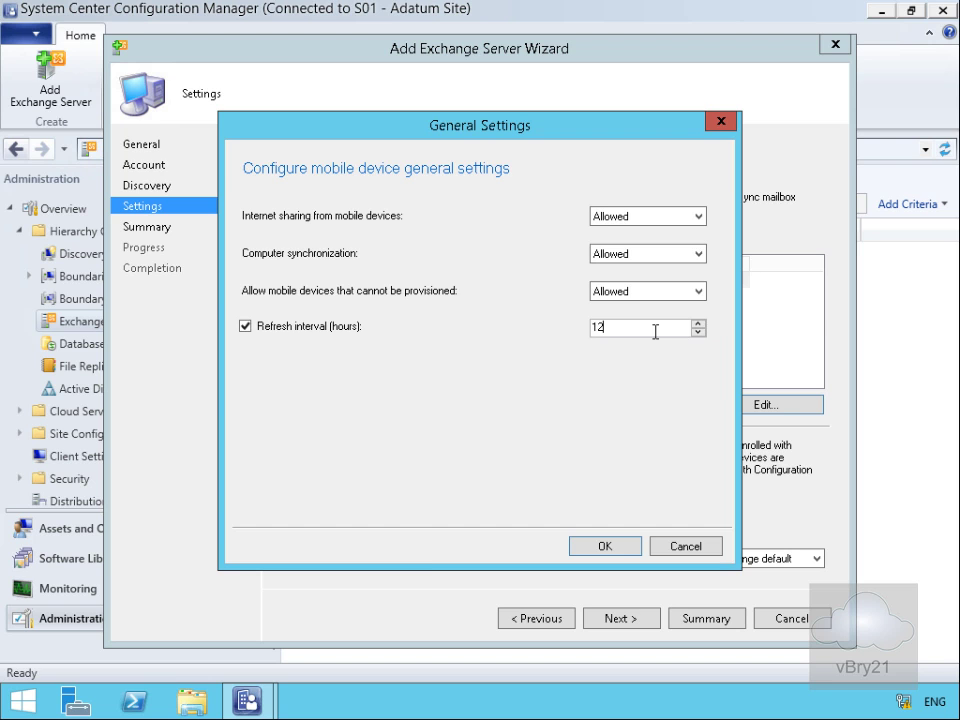
left_click(604, 546)
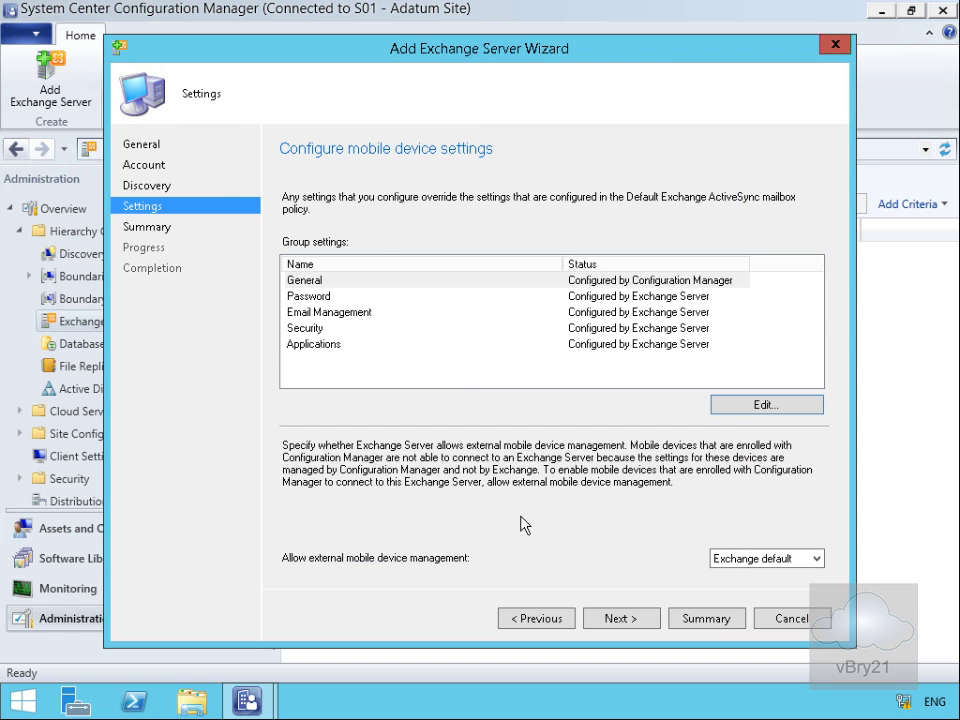
Step: Require passwords with 30-day expiration and 12 previous passwords remembered
left_click(766, 404)
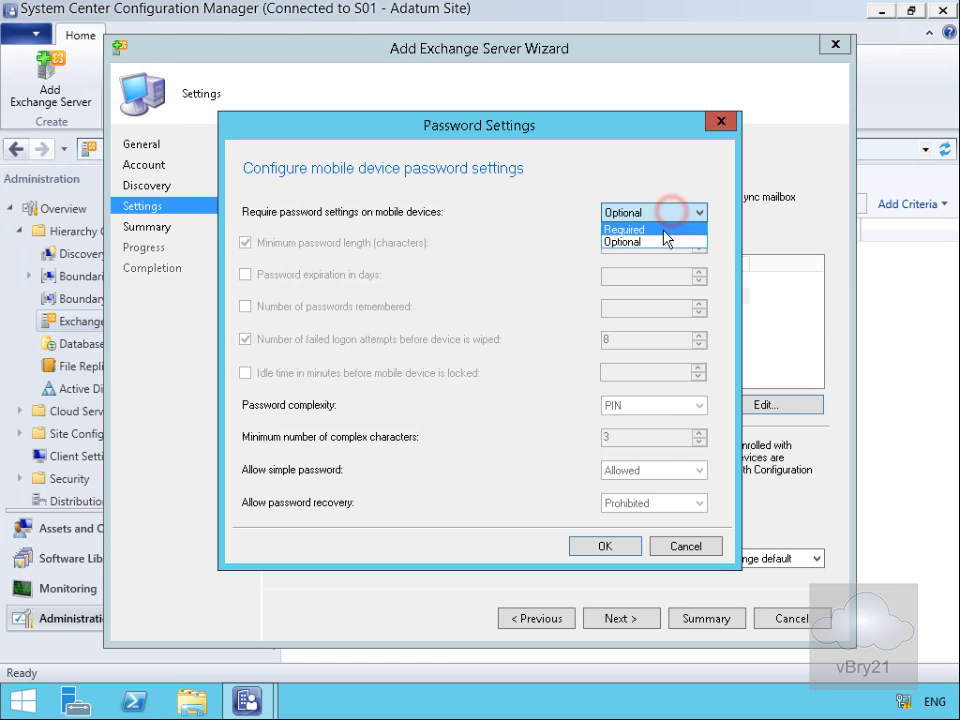
left_click(624, 228)
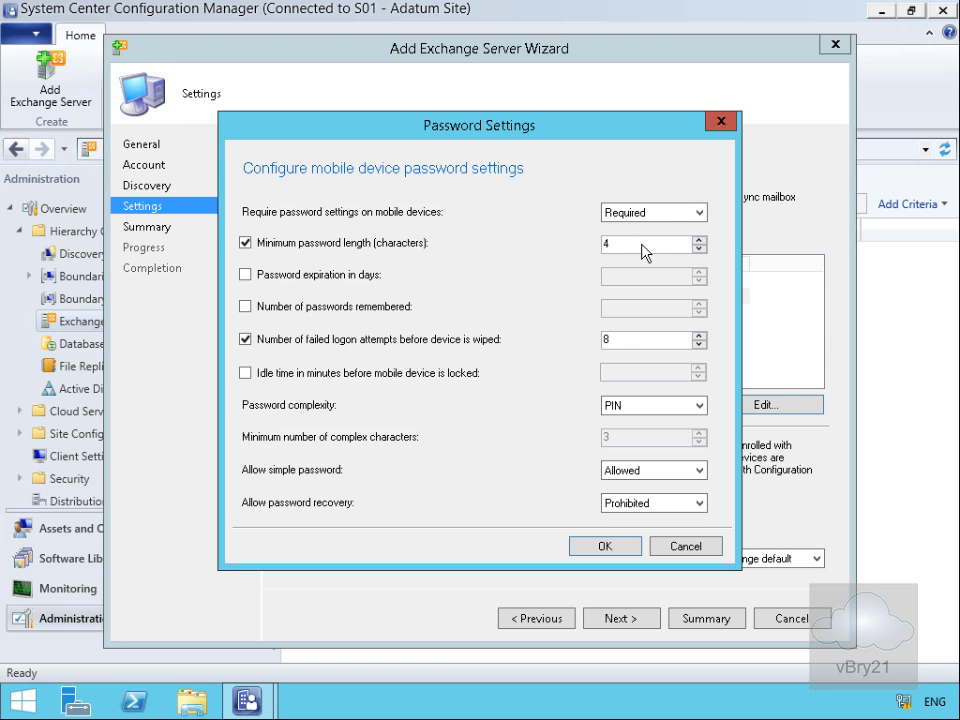
left_click(244, 274)
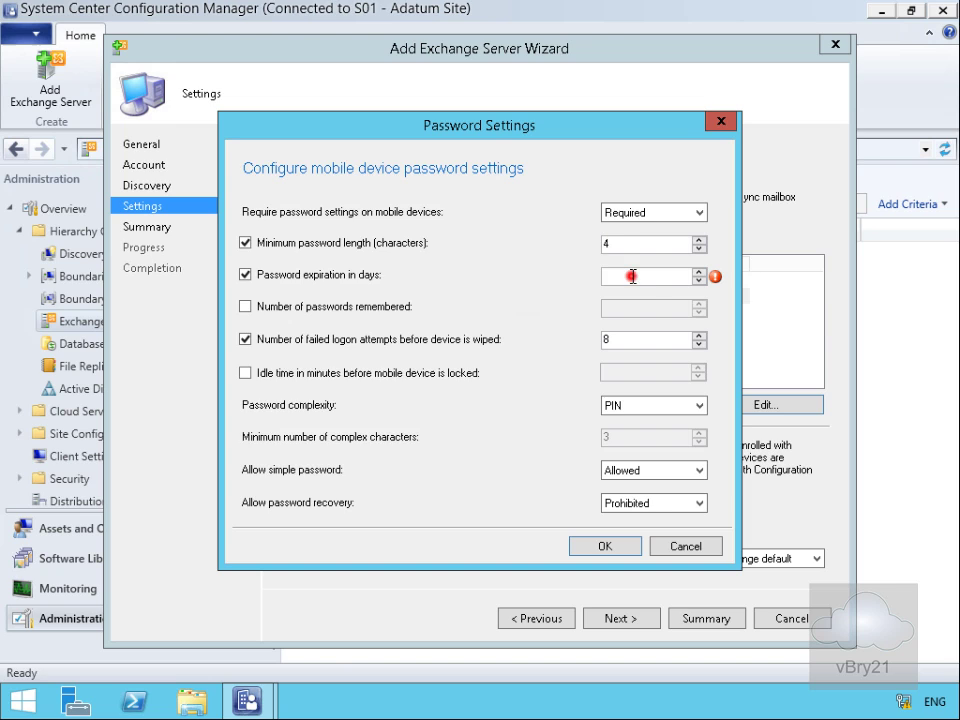
type("30")
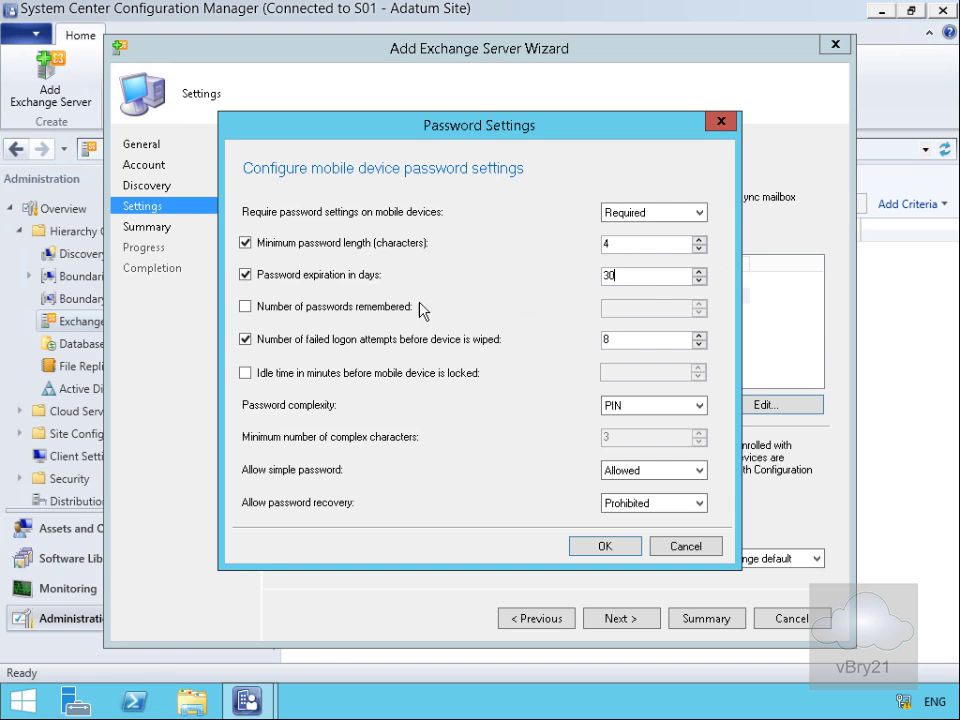
left_click(244, 306)
type("5")
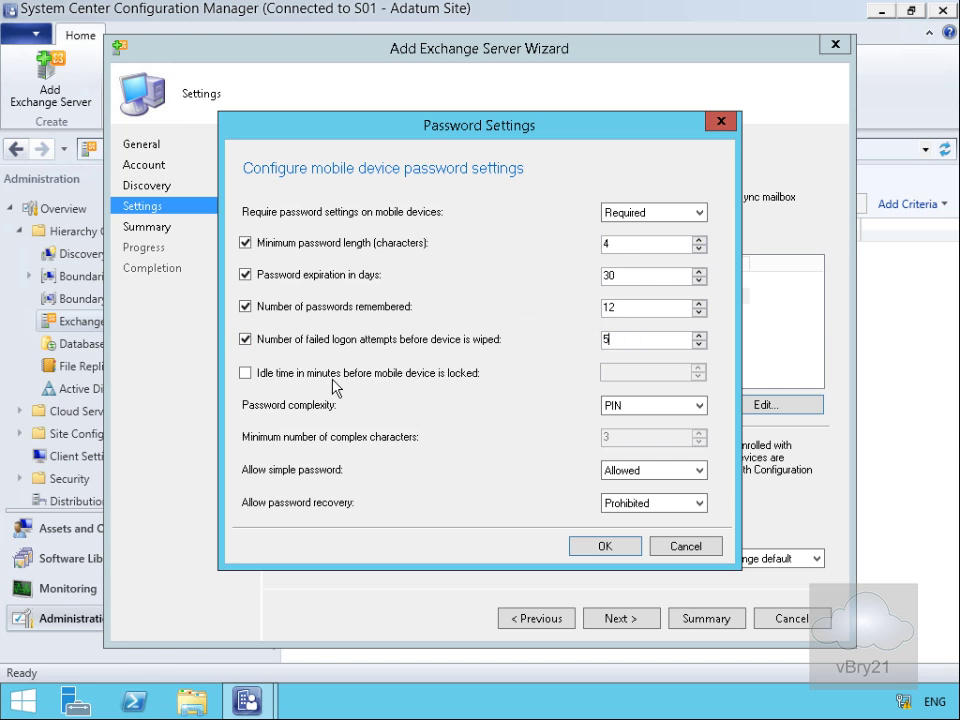
Step: Lock devices after 30 idle minutes, keep PIN complexity, and confirm the password settings
left_click(244, 374)
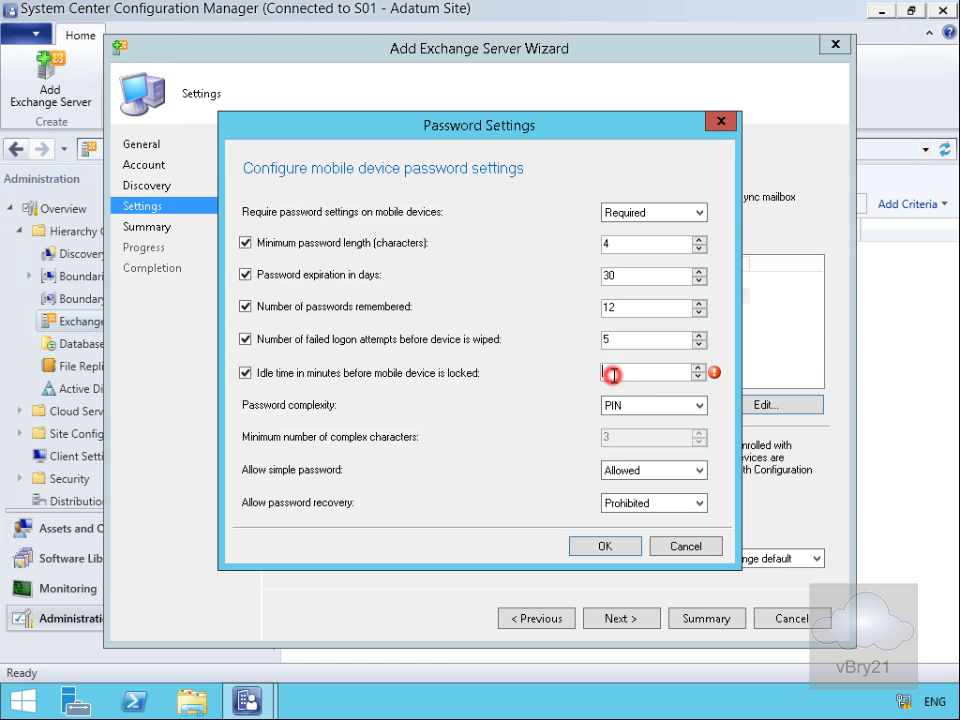
type("30")
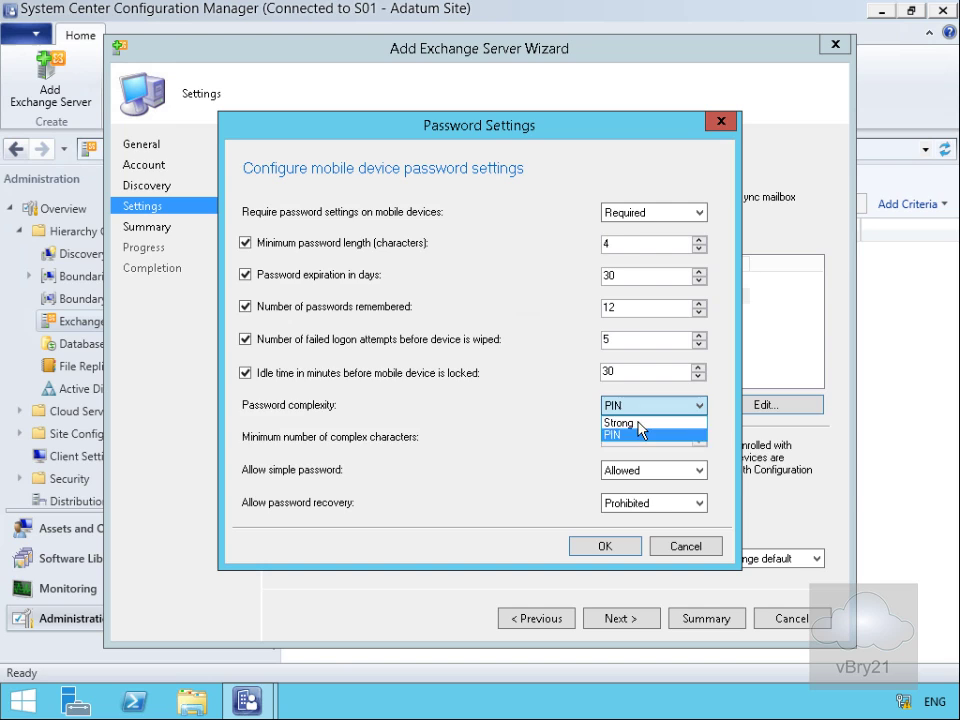
left_click(624, 422)
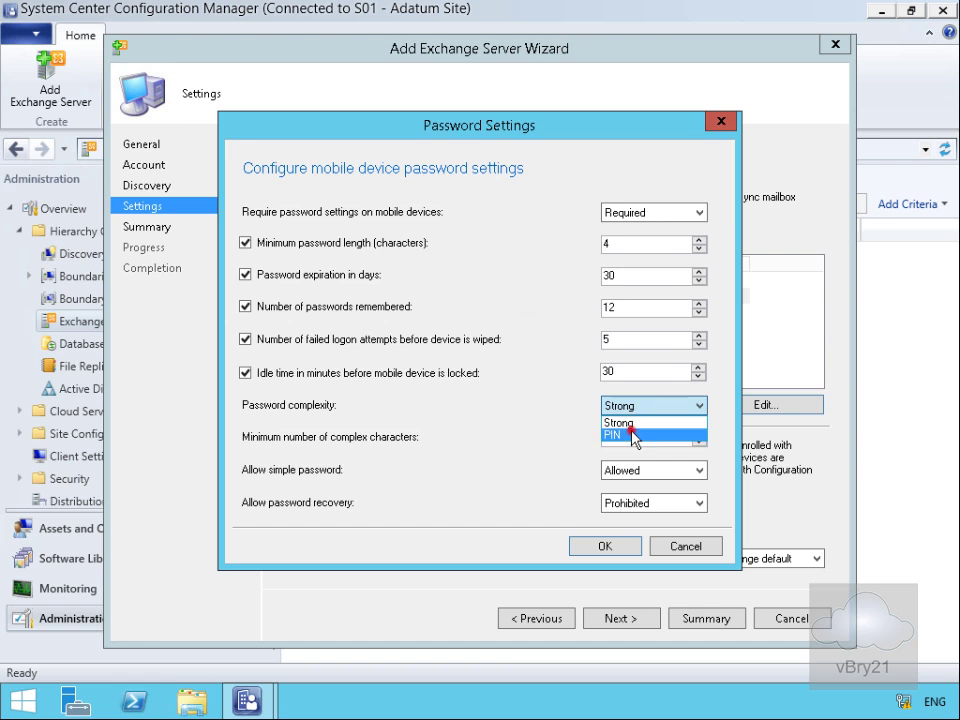
left_click(628, 436)
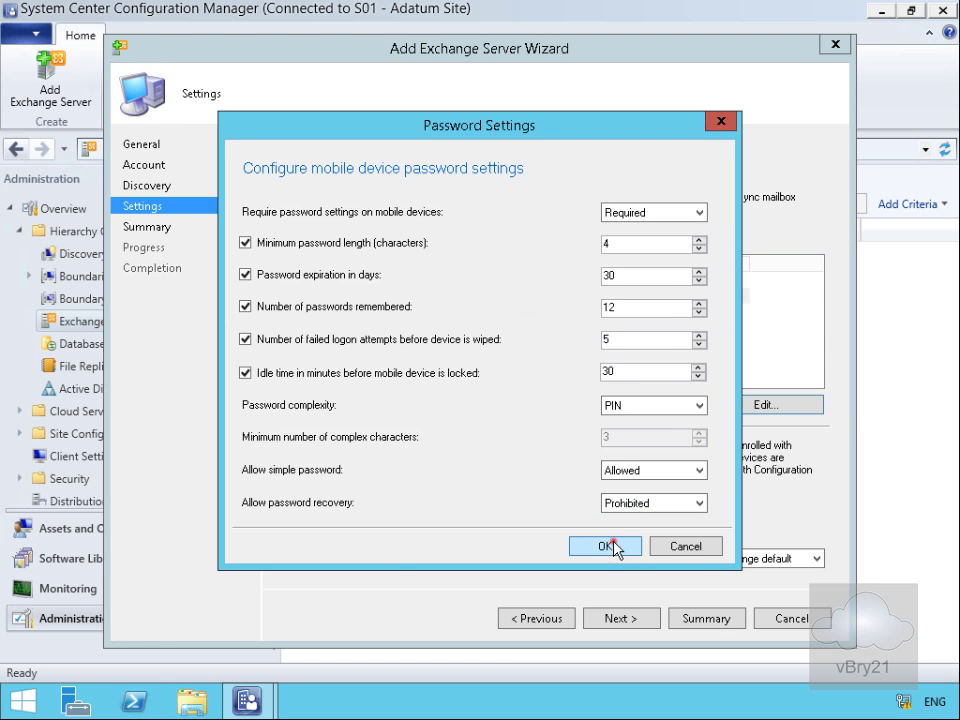
left_click(604, 546)
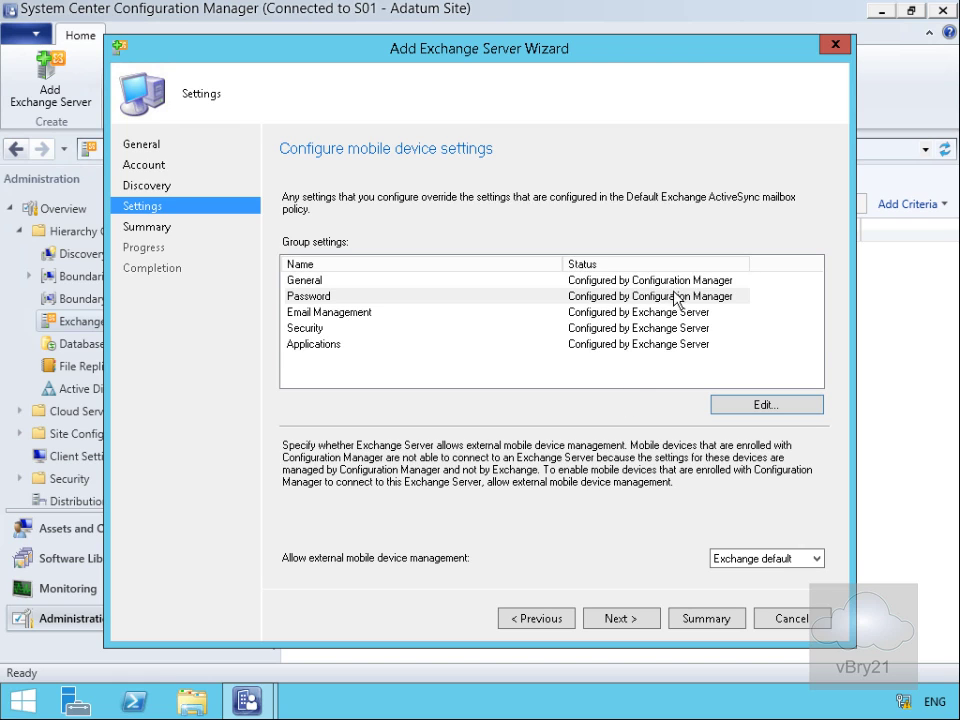
mouse_move(670, 322)
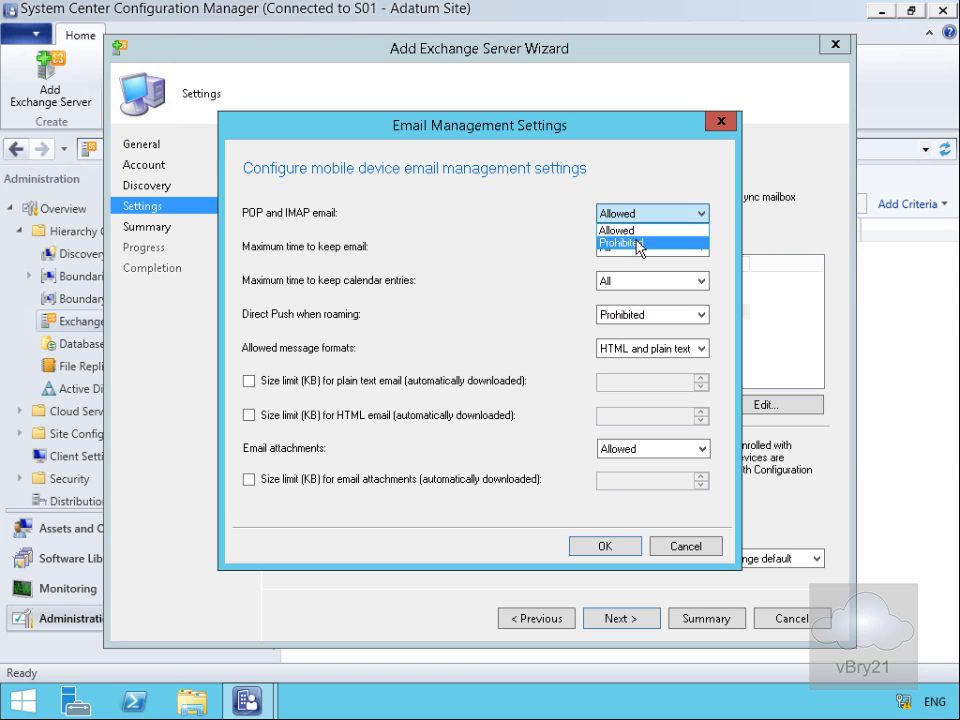
Step: Prohibit POP and IMAP email in the Email Management settings
left_click(638, 244)
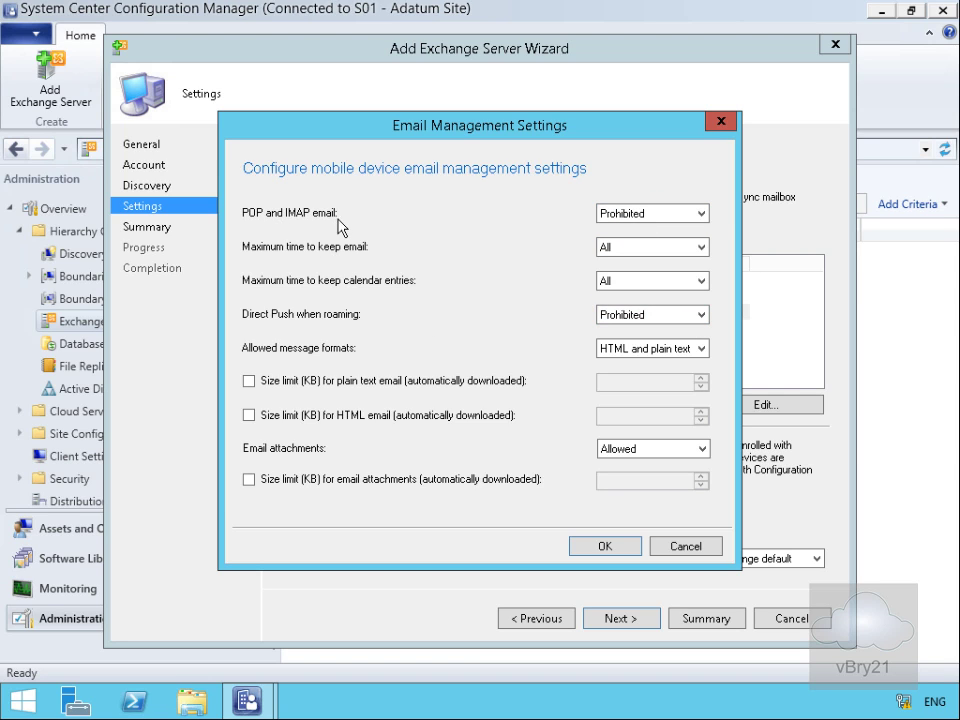
mouse_move(378, 264)
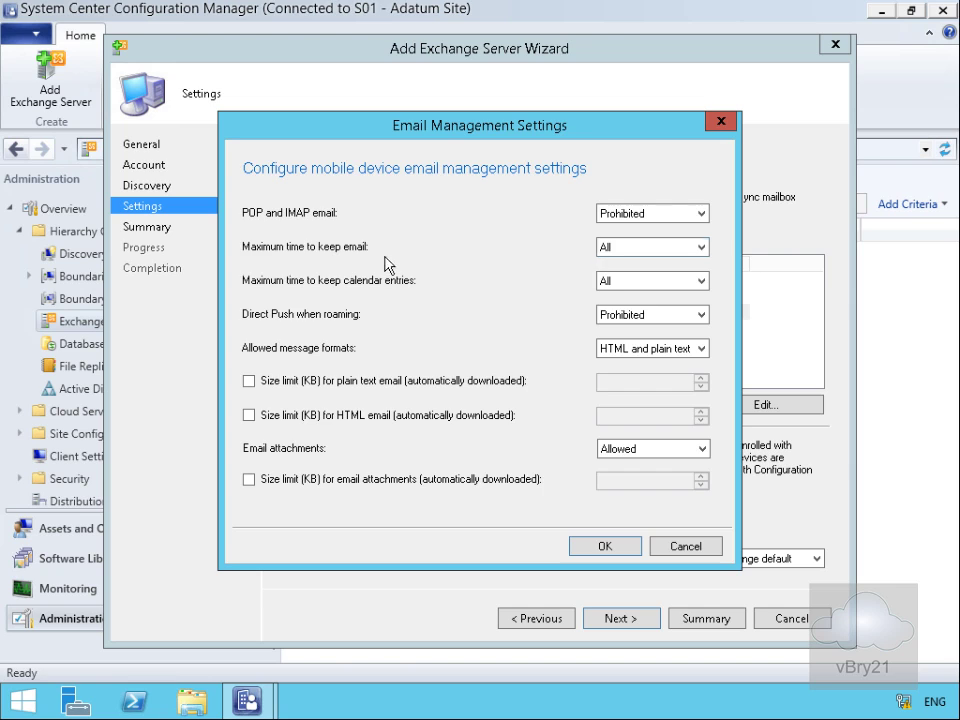
mouse_move(636, 328)
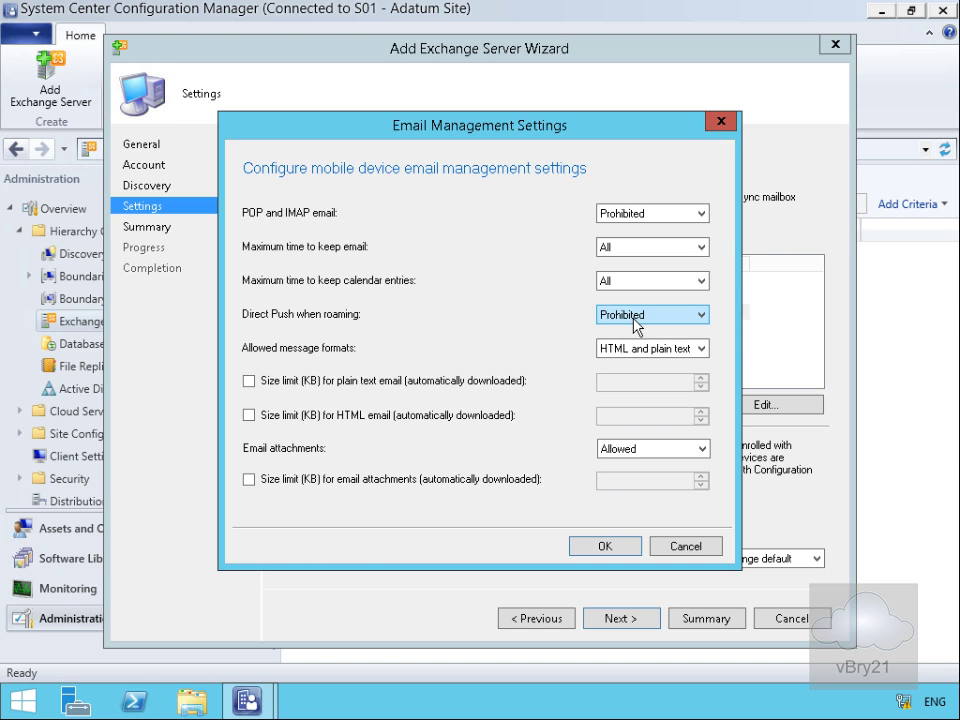
mouse_move(640, 364)
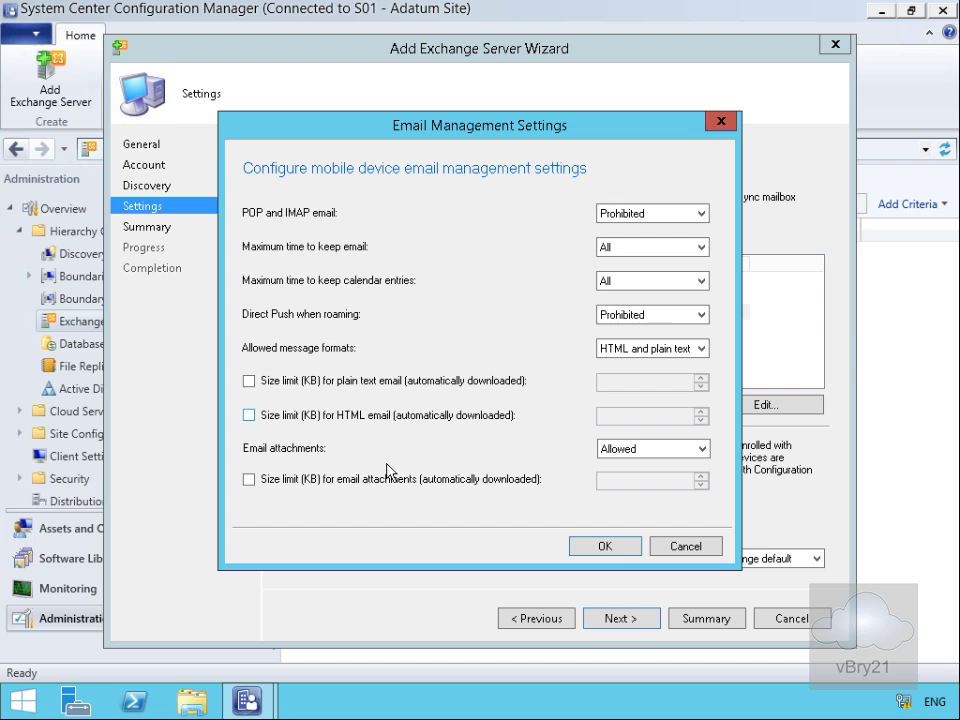
left_click(604, 544)
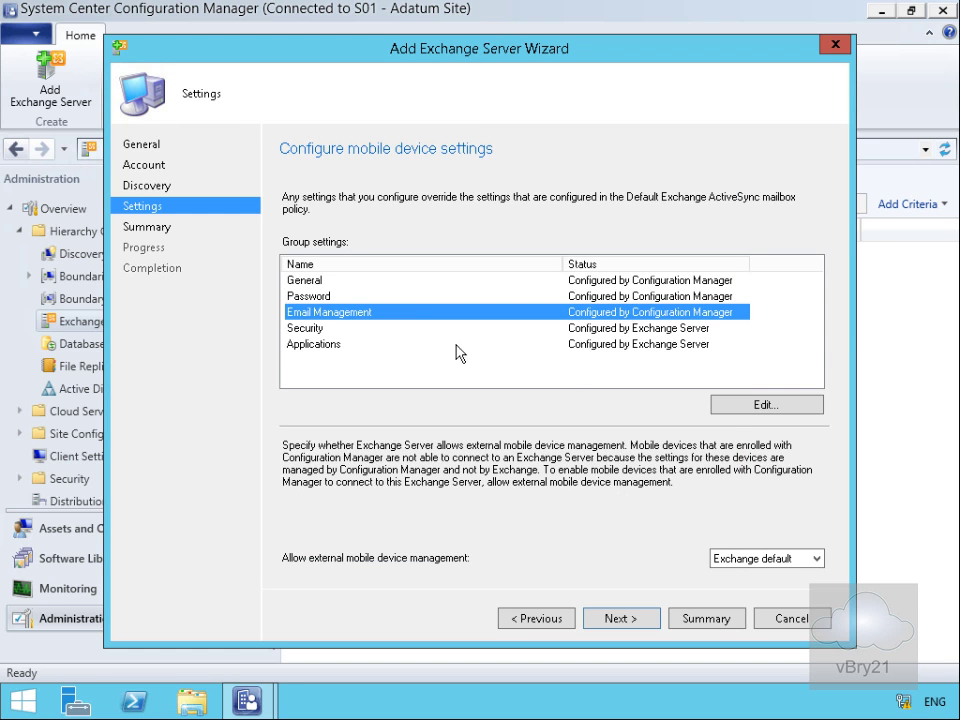
Step: Prohibit the camera and SMS and MMS messaging in the Security settings
left_click(766, 404)
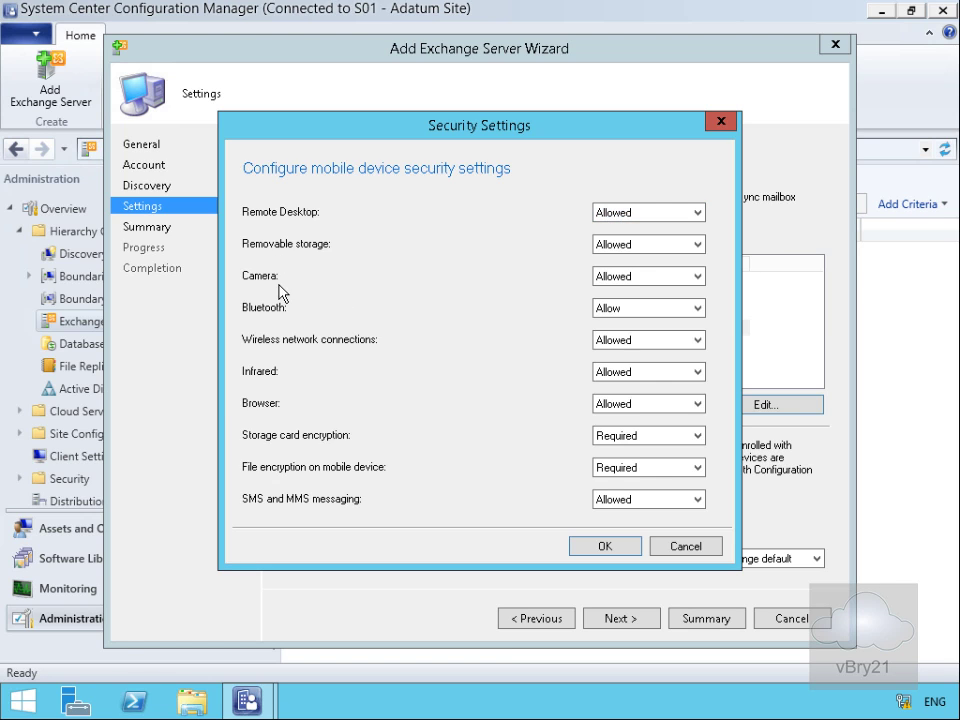
left_click(648, 276)
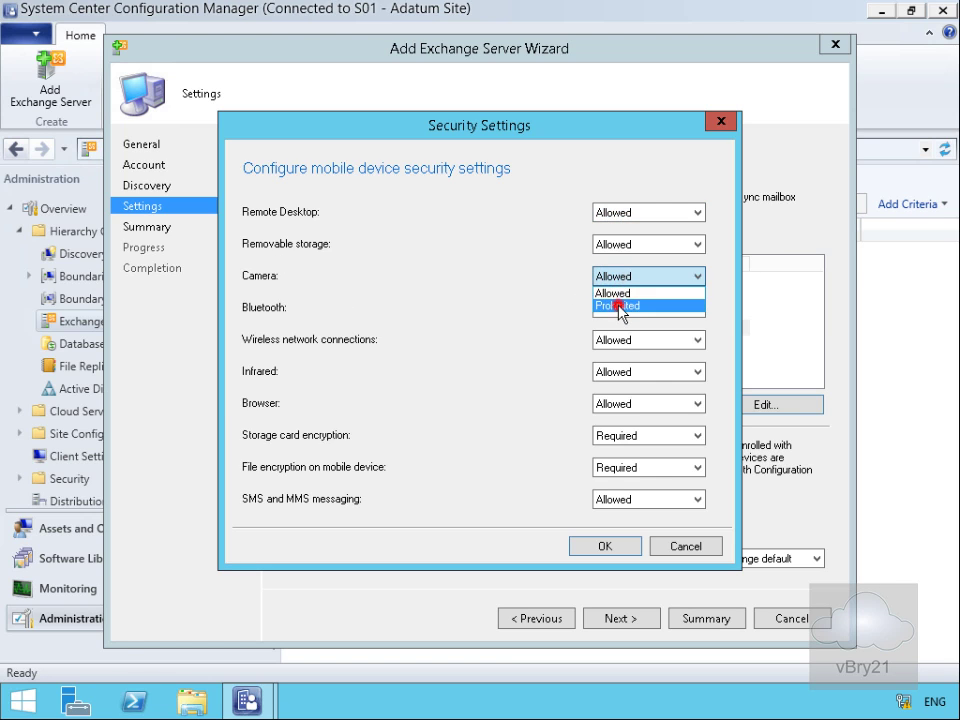
left_click(632, 304)
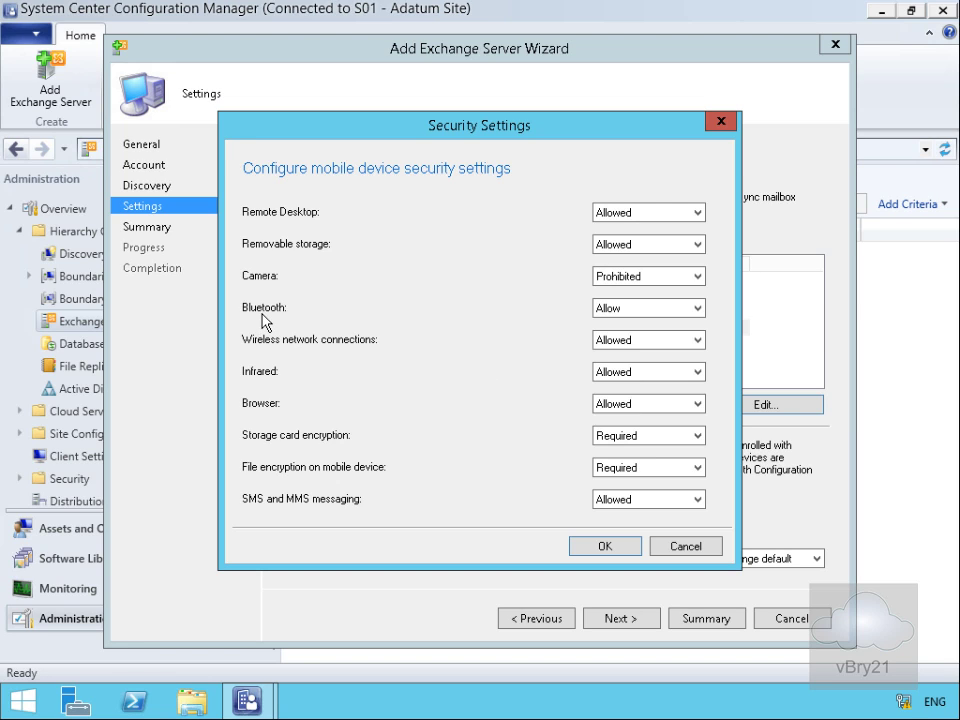
mouse_move(264, 348)
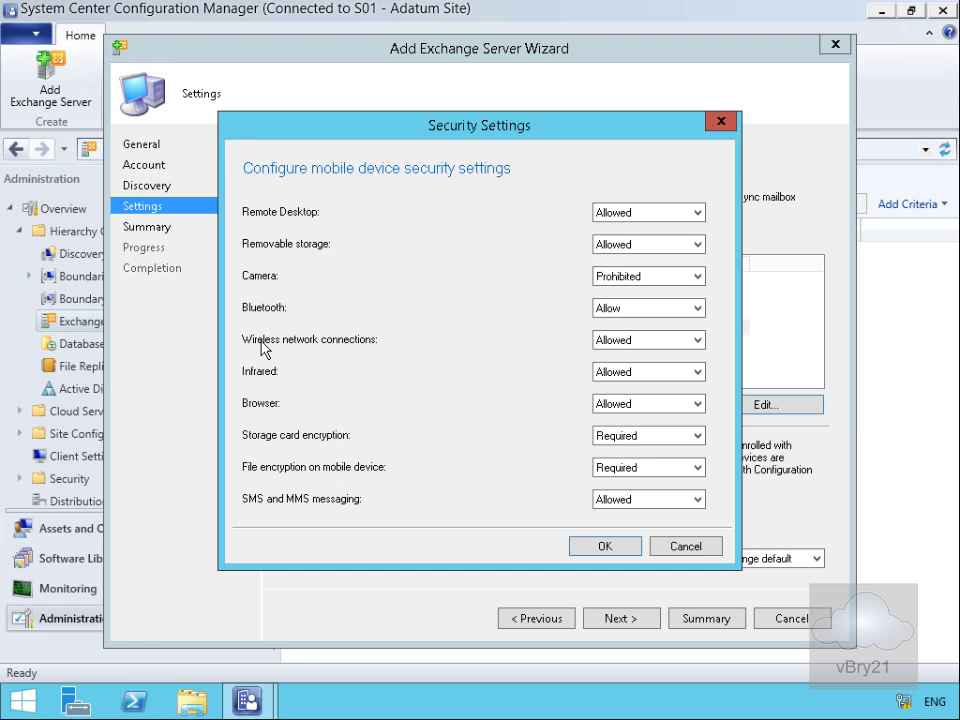
mouse_move(308, 444)
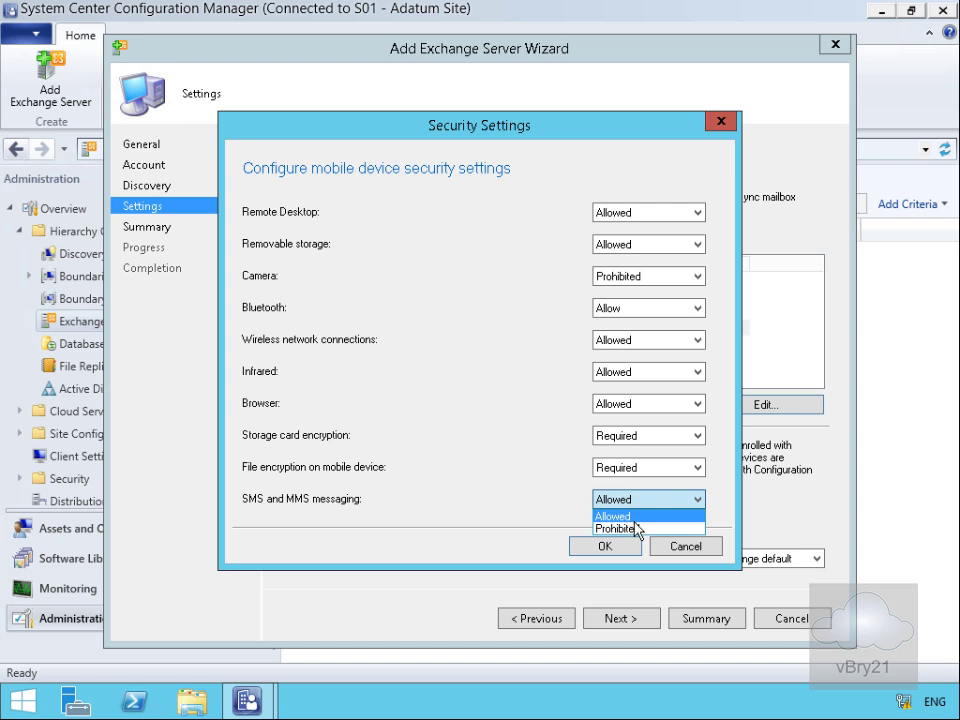
left_click(610, 528)
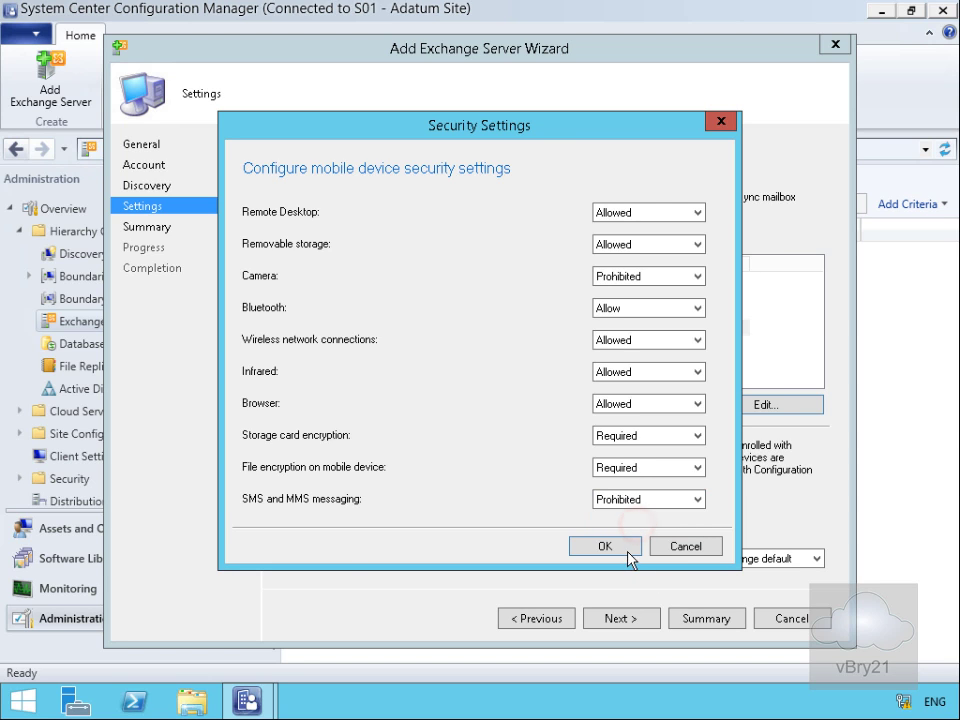
left_click(604, 544)
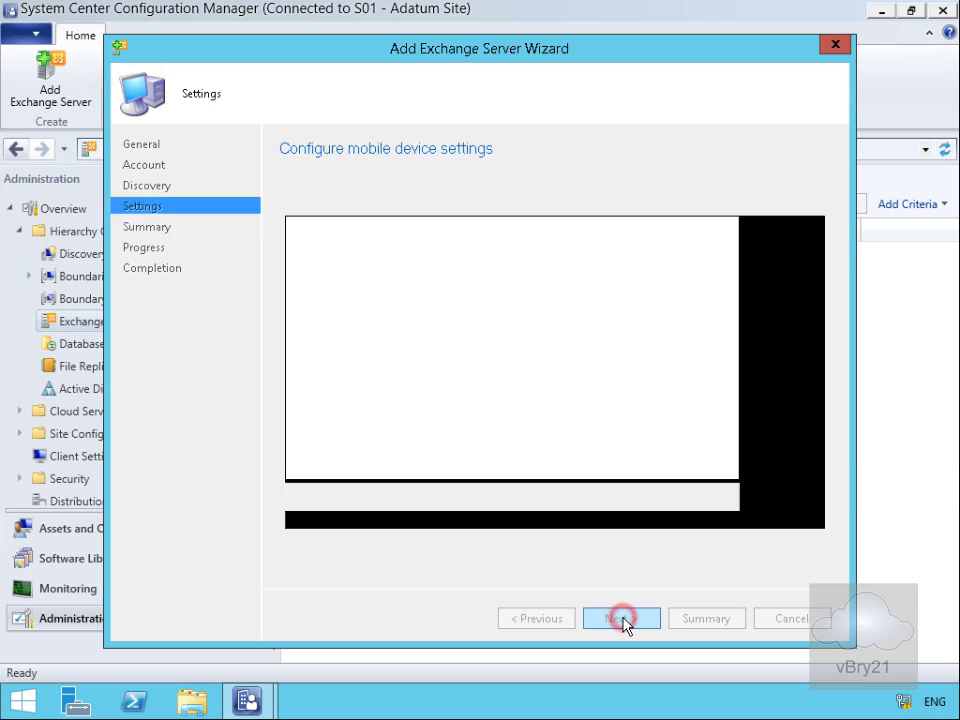
Step: Finish the wizard and select the new S01 Exchange Server connector in the list
left_click(620, 618)
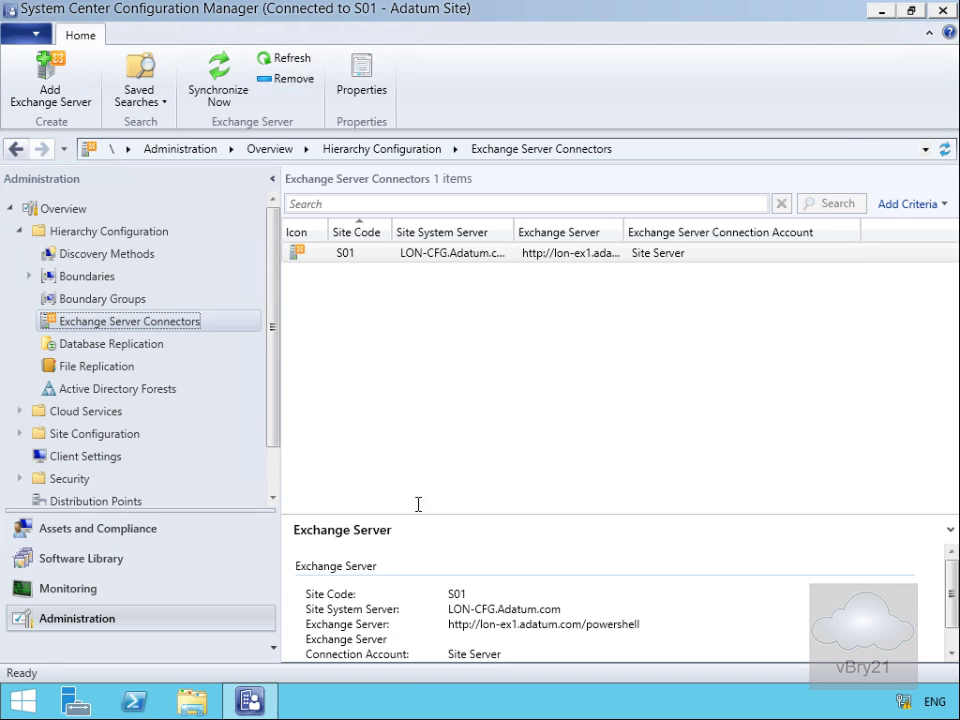
mouse_move(322, 400)
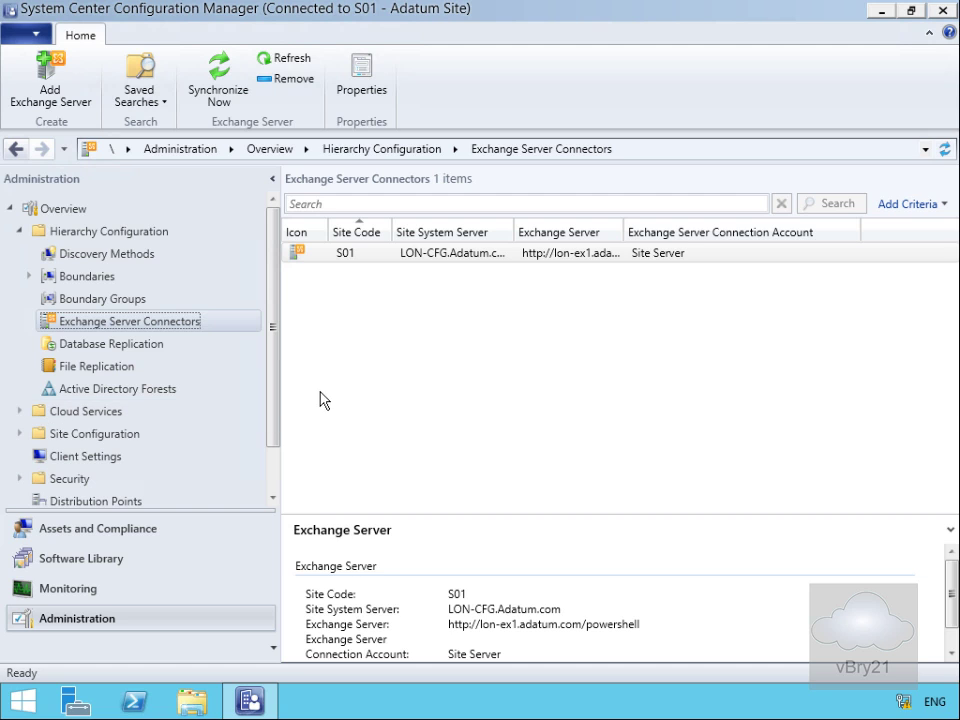
left_click(414, 252)
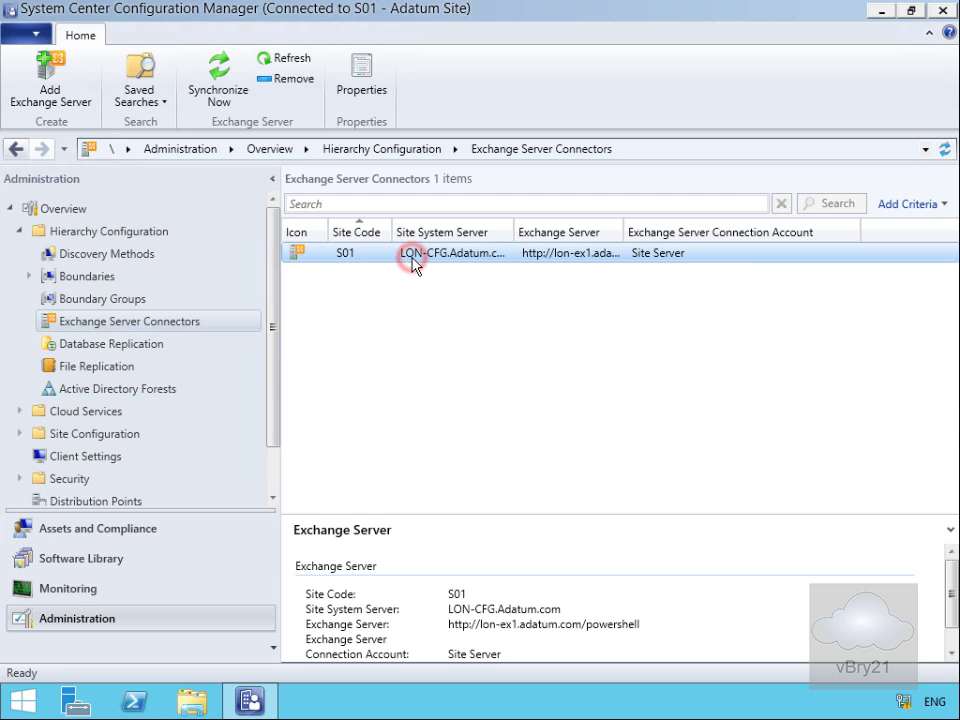
Step: Review the connector's Account and Discovery pages in its Properties dialog
left_click(360, 80)
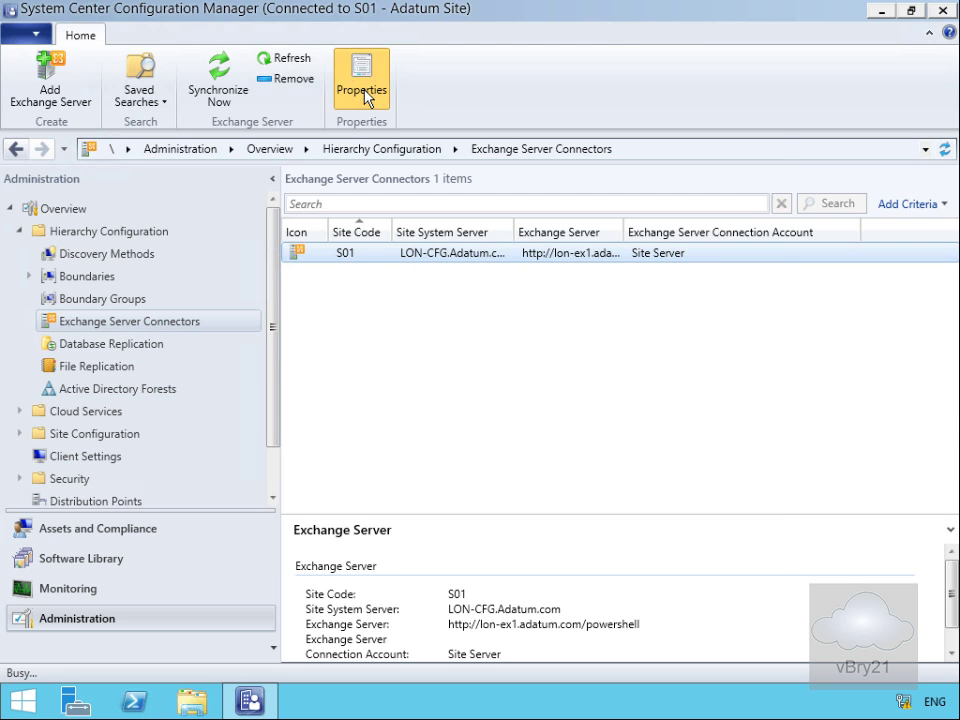
left_click(360, 72)
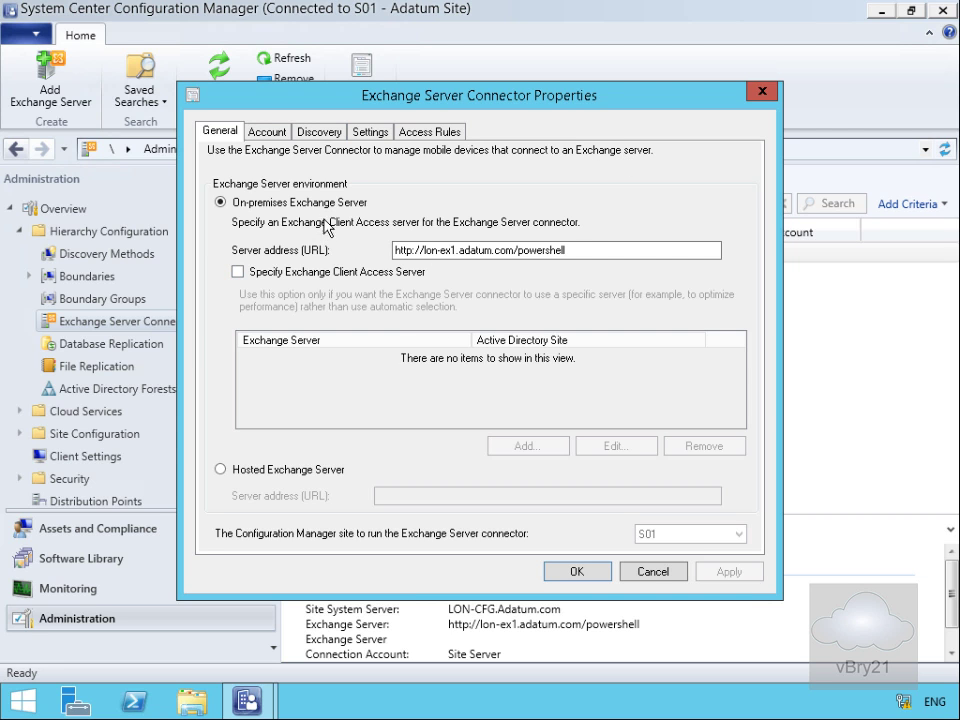
mouse_move(258, 150)
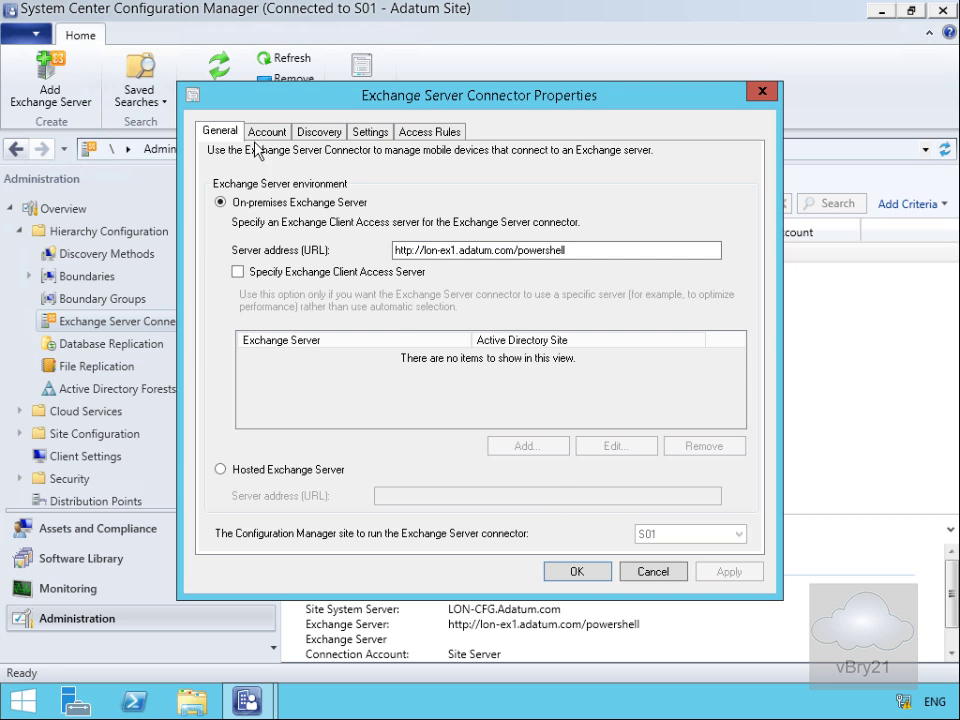
left_click(266, 132)
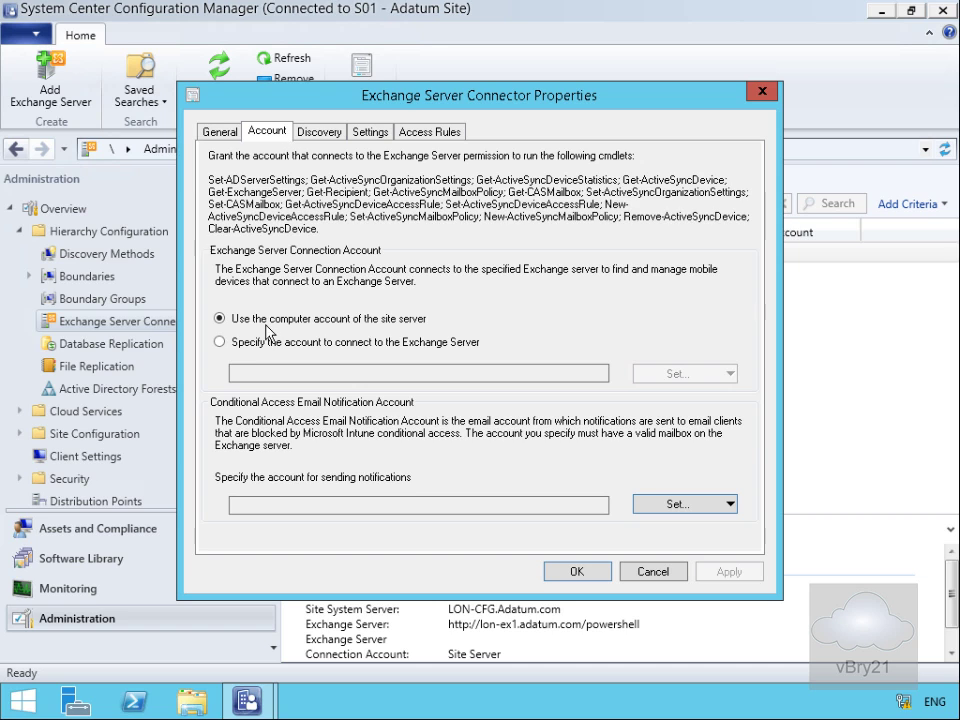
mouse_move(266, 332)
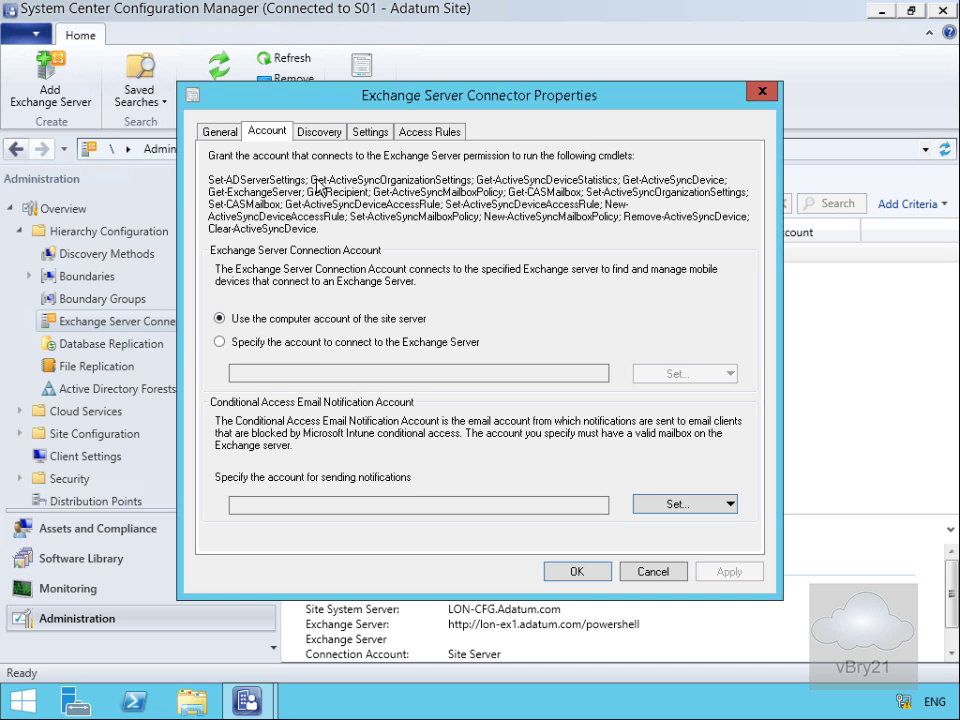
left_click(320, 132)
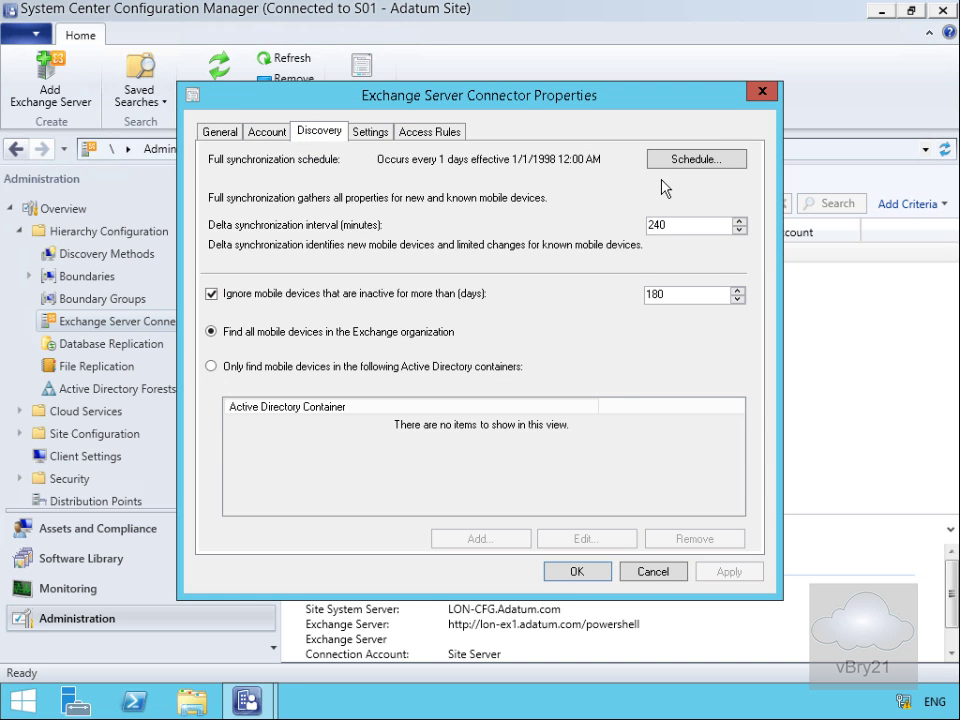
Step: Review the Settings page and switch to the Access Rules page
left_click(368, 132)
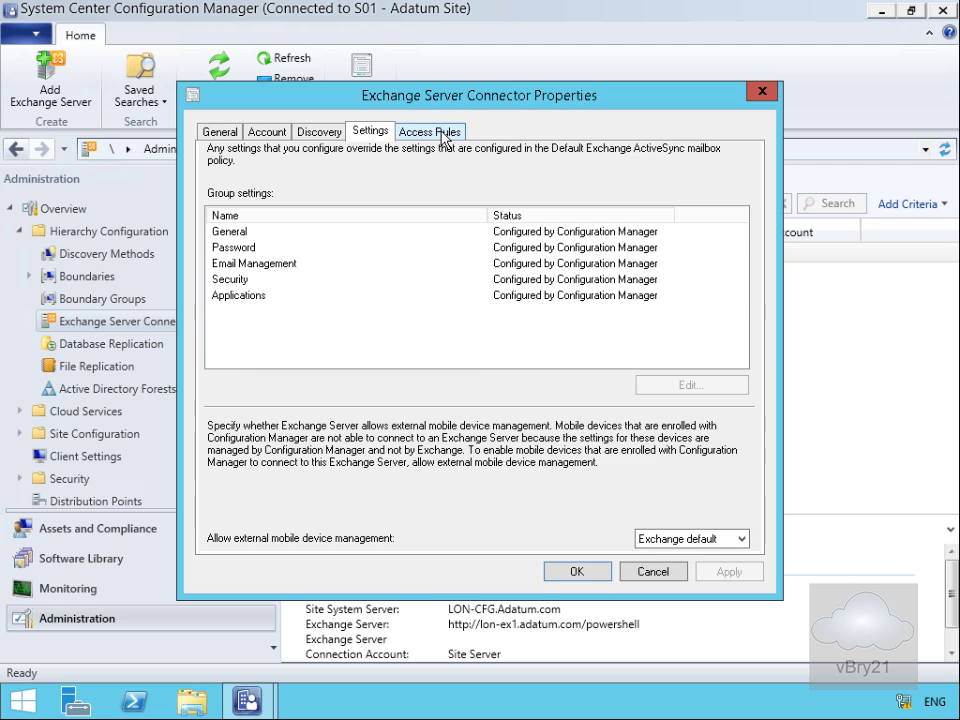
left_click(428, 132)
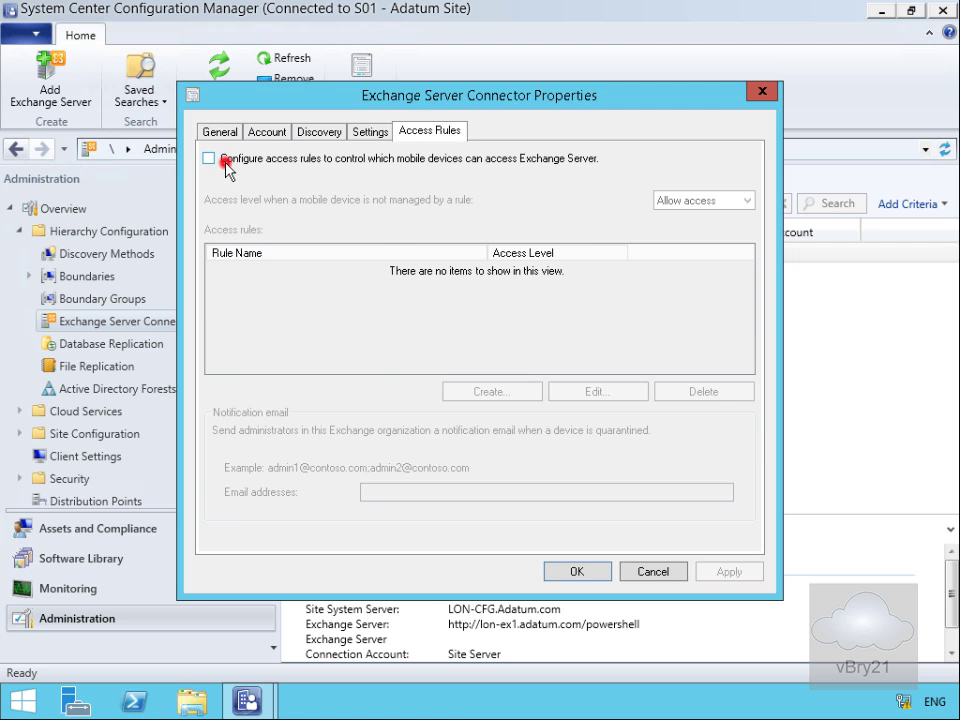
Step: Enable 'Configure access rules' for mobile devices, accept the warning, and begin a new access rule
left_click(208, 158)
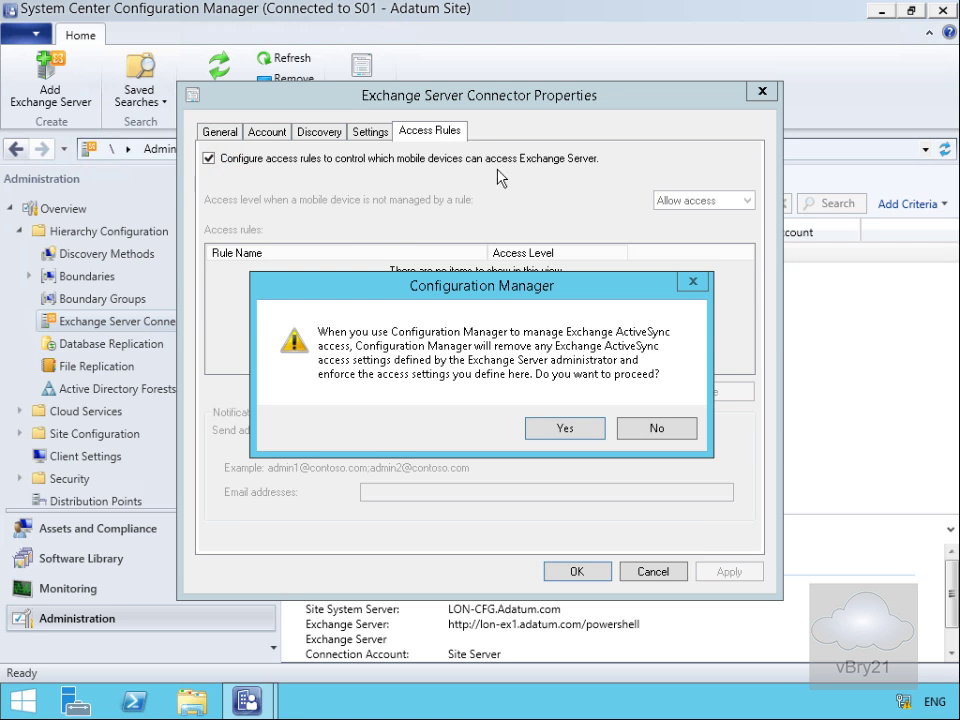
mouse_move(600, 160)
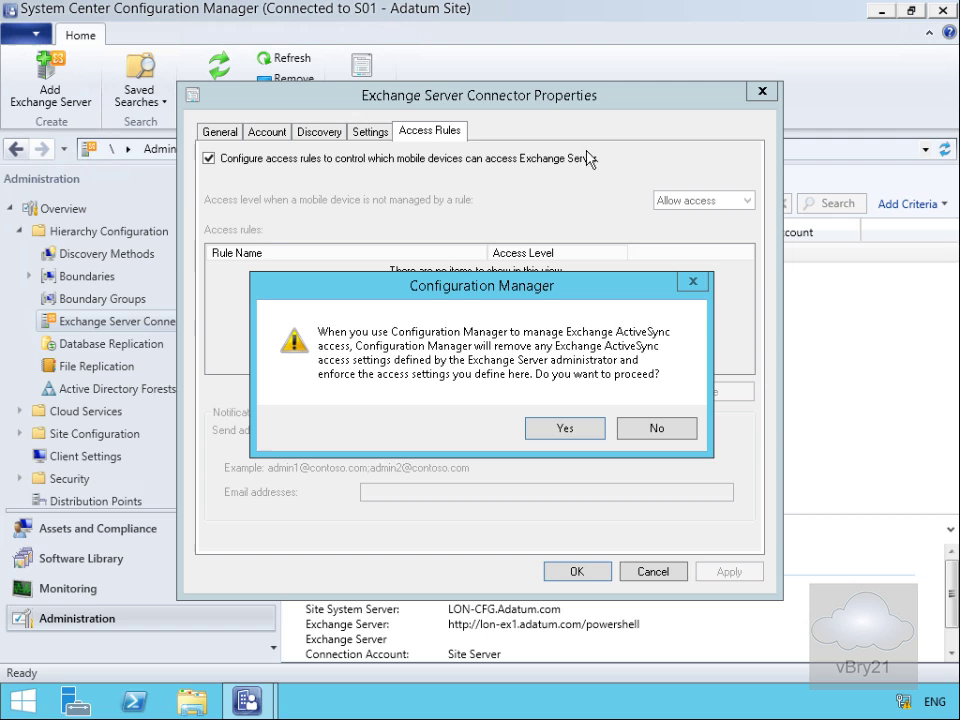
mouse_move(568, 344)
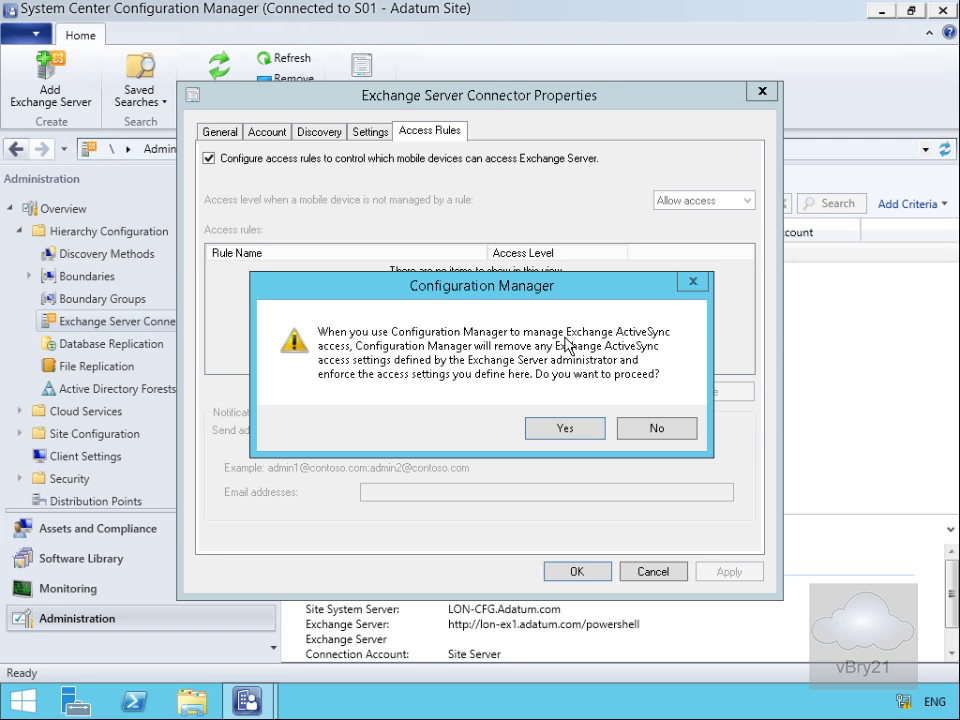
mouse_move(500, 368)
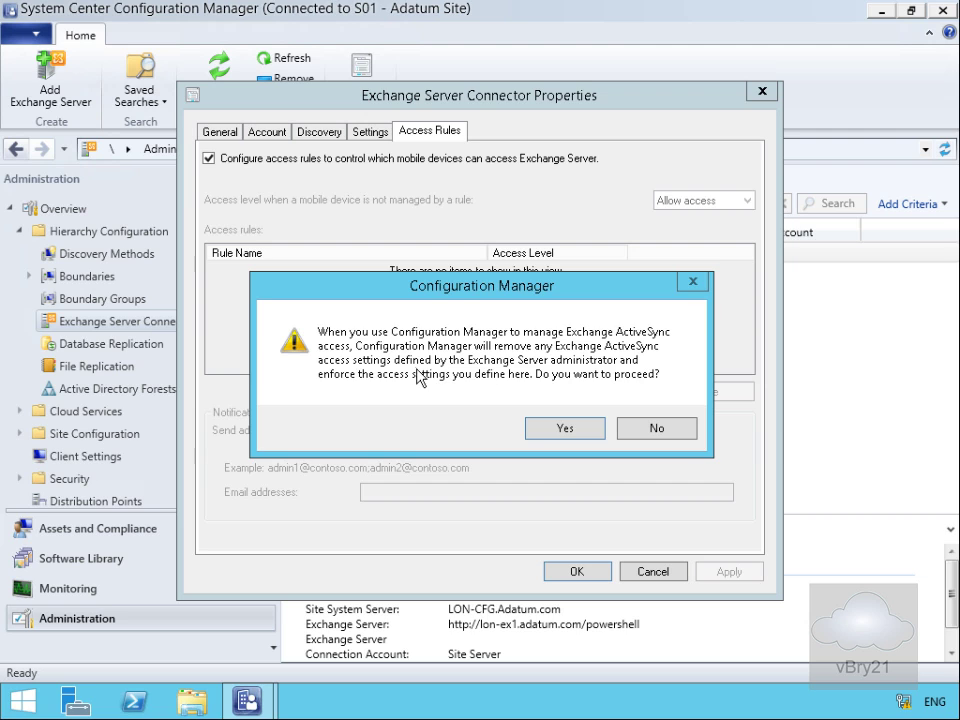
mouse_move(592, 376)
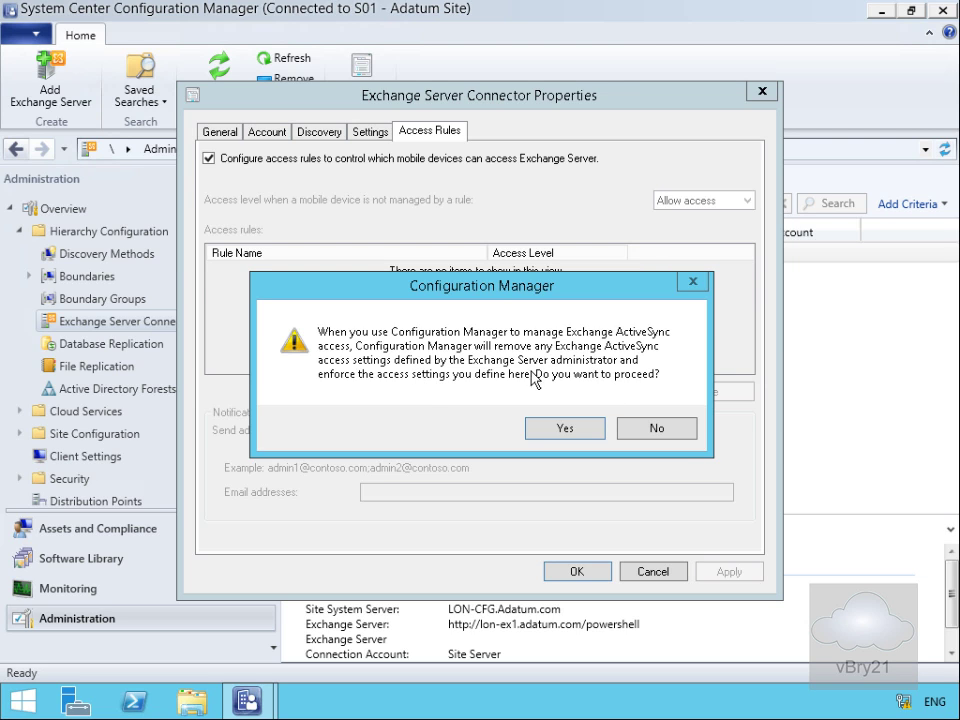
mouse_move(568, 382)
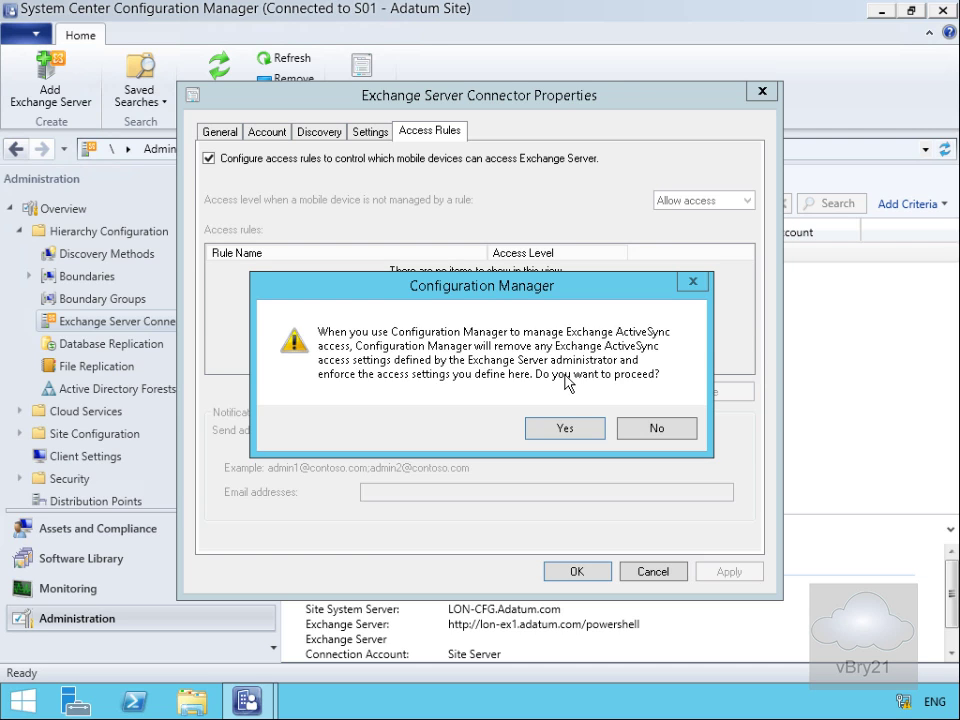
left_click(564, 428)
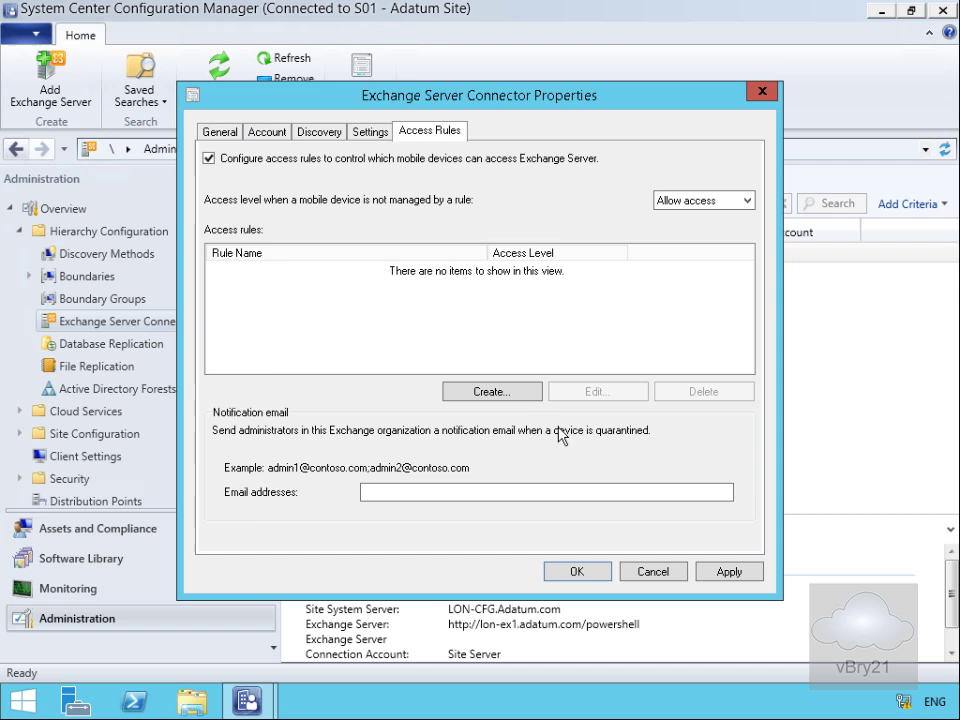
left_click(492, 390)
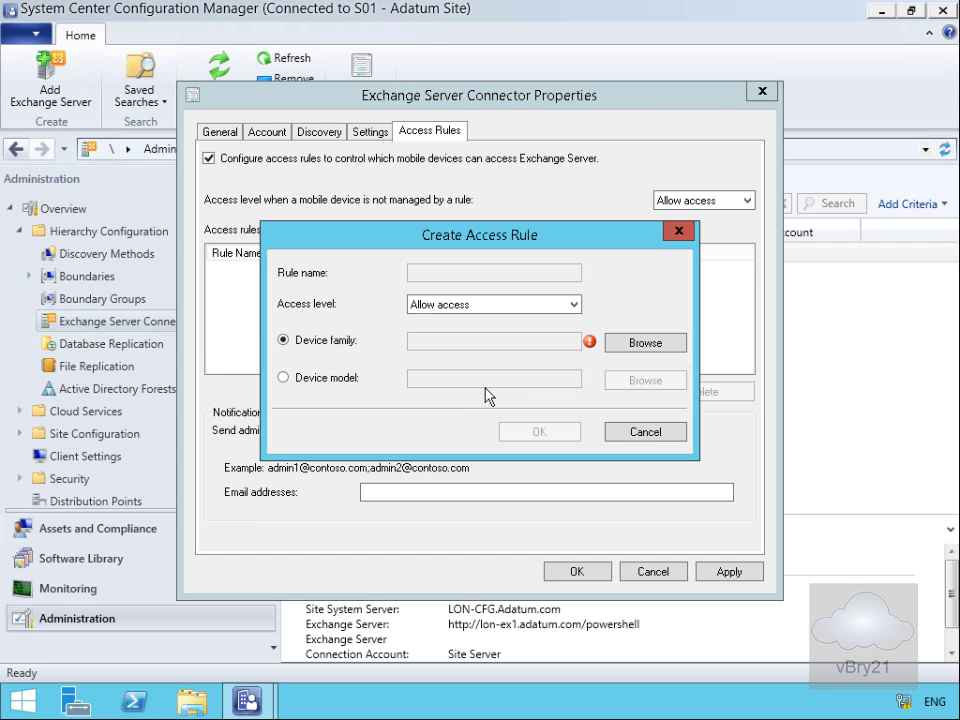
mouse_move(484, 326)
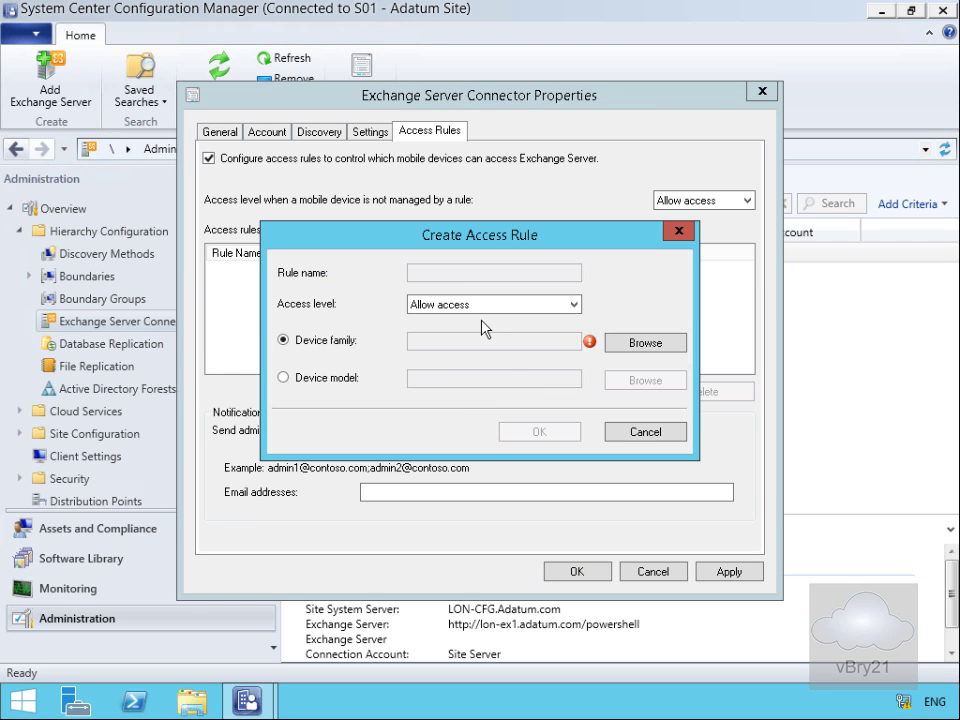
mouse_move(404, 282)
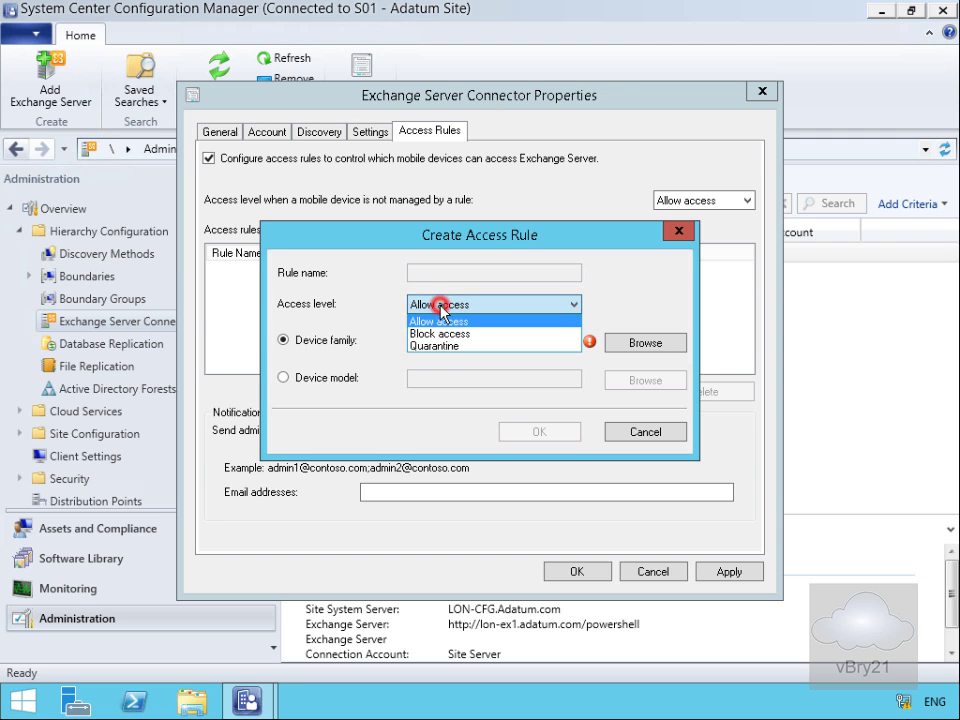
mouse_move(444, 346)
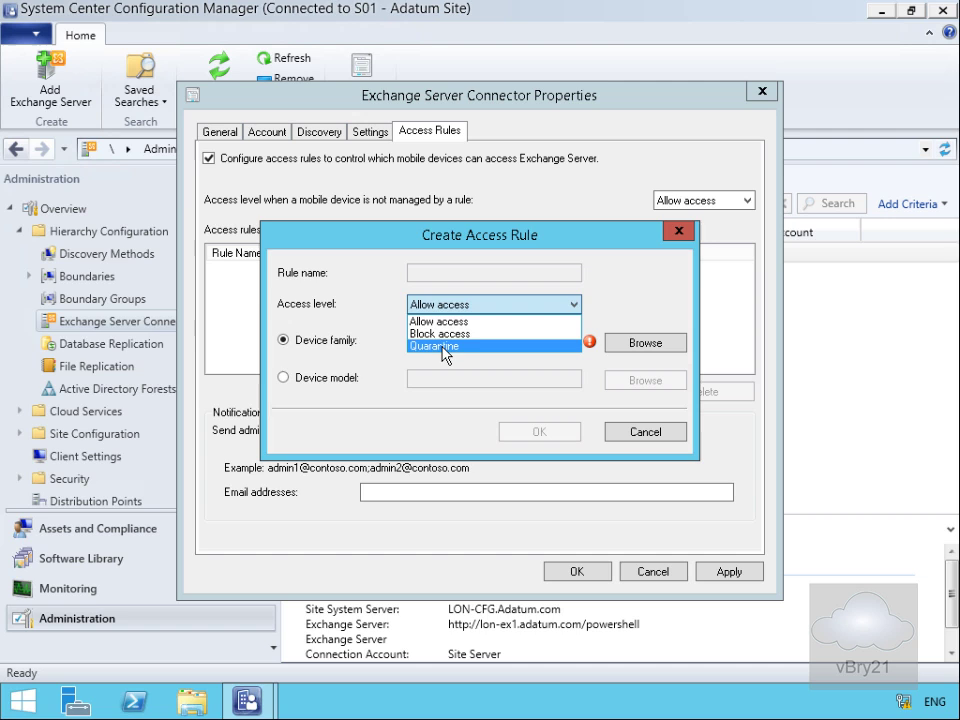
mouse_move(438, 320)
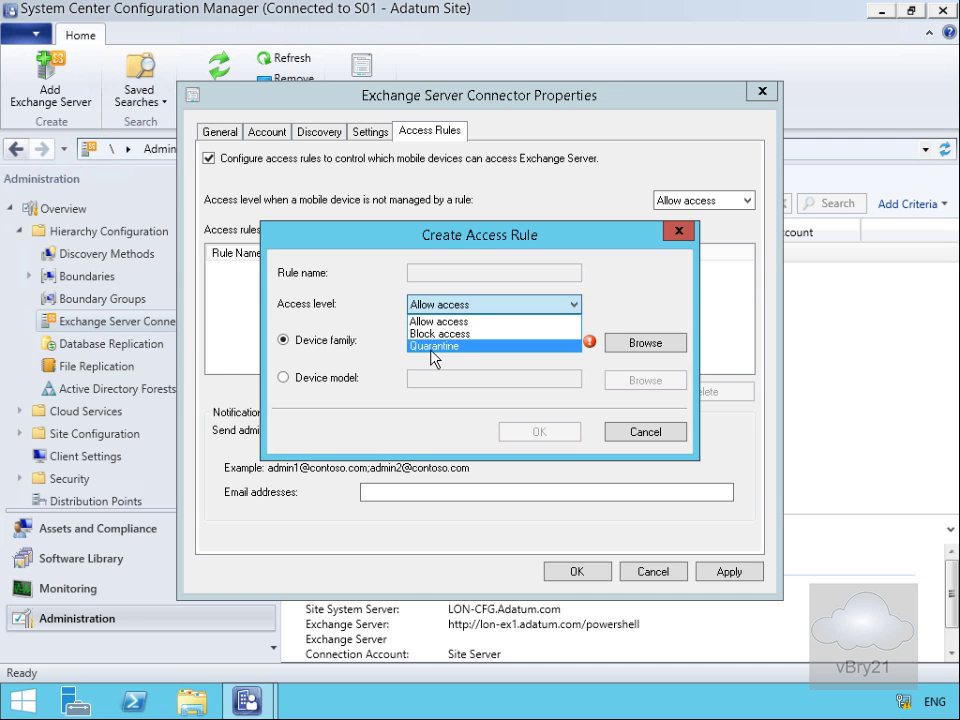
mouse_move(436, 320)
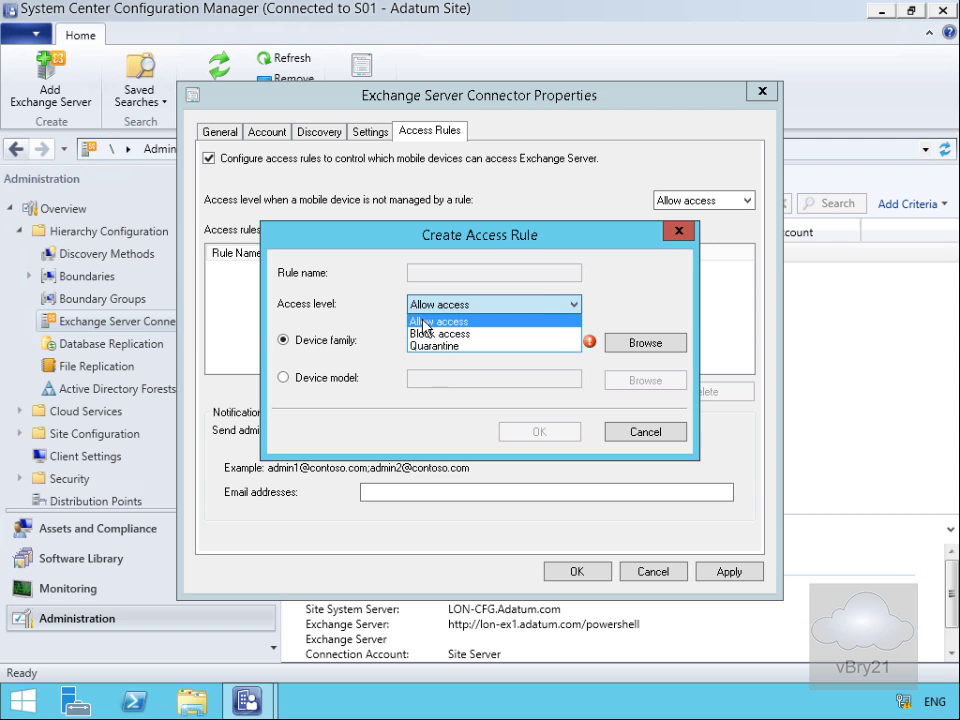
Step: Keep access level at Allow, find no device families to browse, and cancel the access rule
left_click(490, 320)
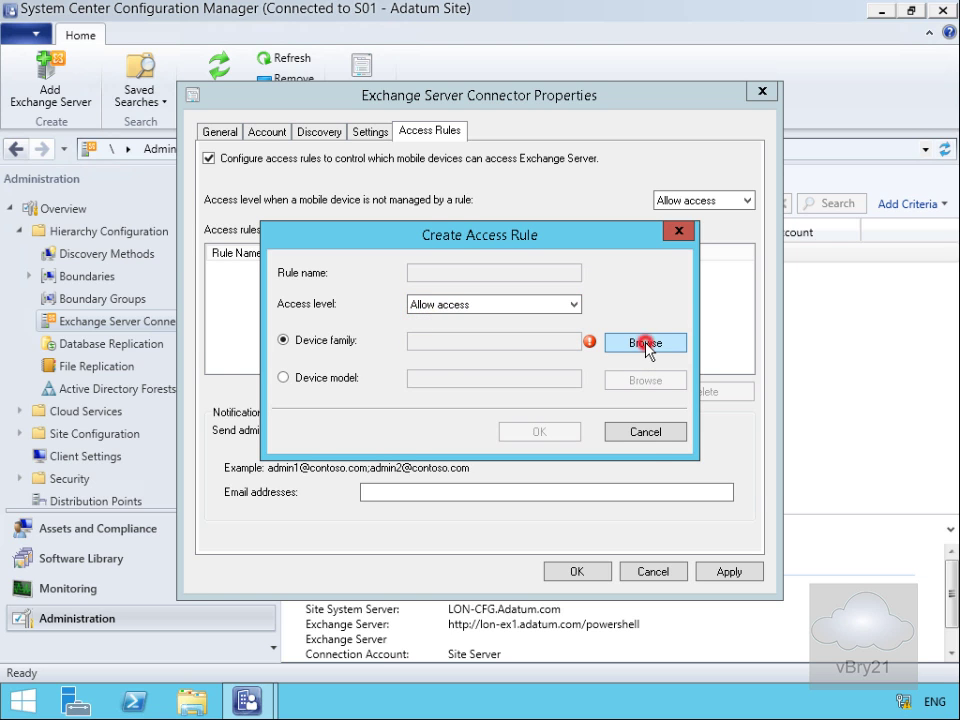
left_click(644, 342)
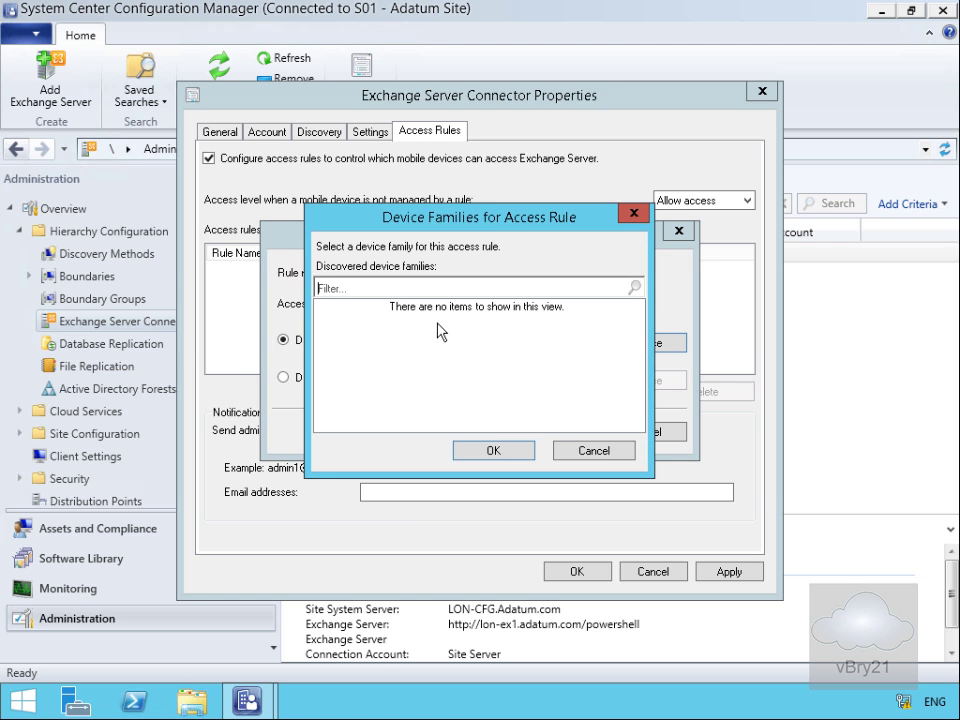
mouse_move(434, 412)
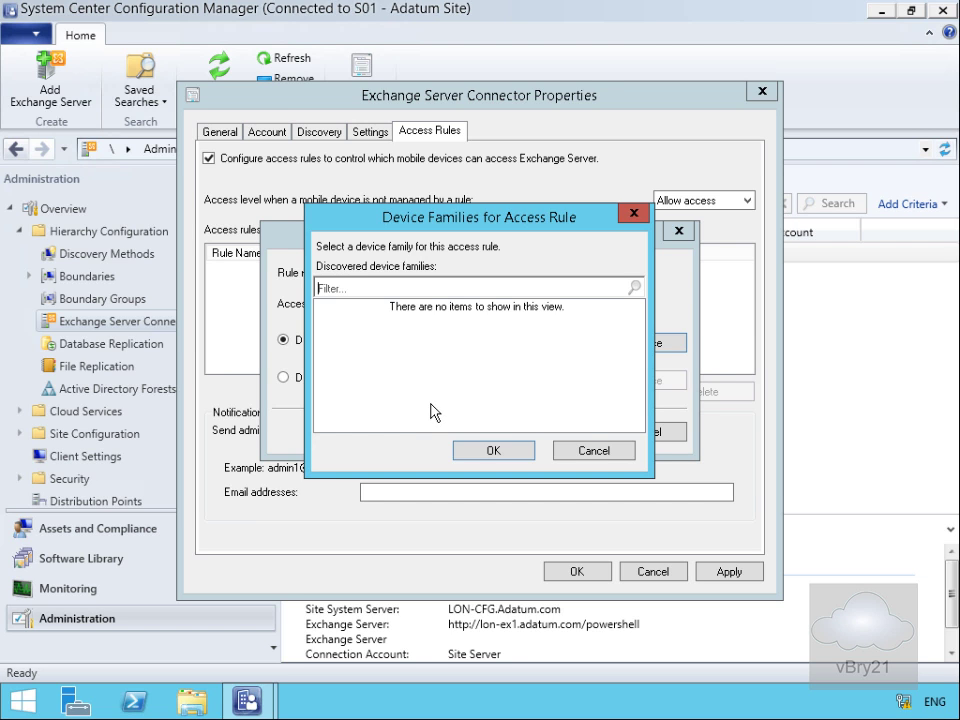
mouse_move(592, 450)
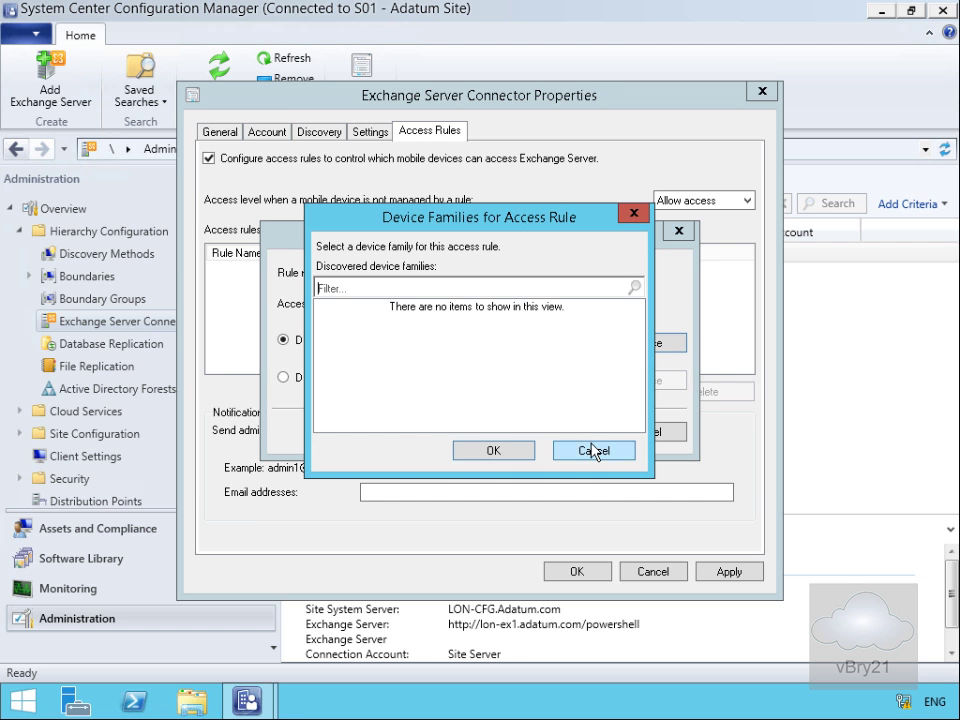
left_click(592, 450)
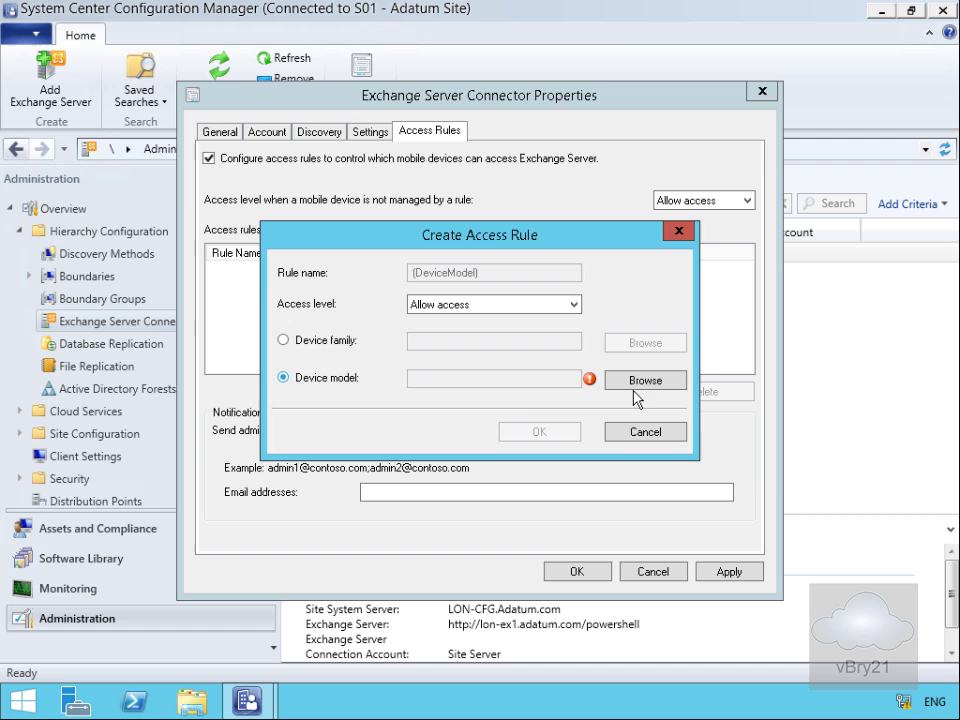
mouse_move(528, 396)
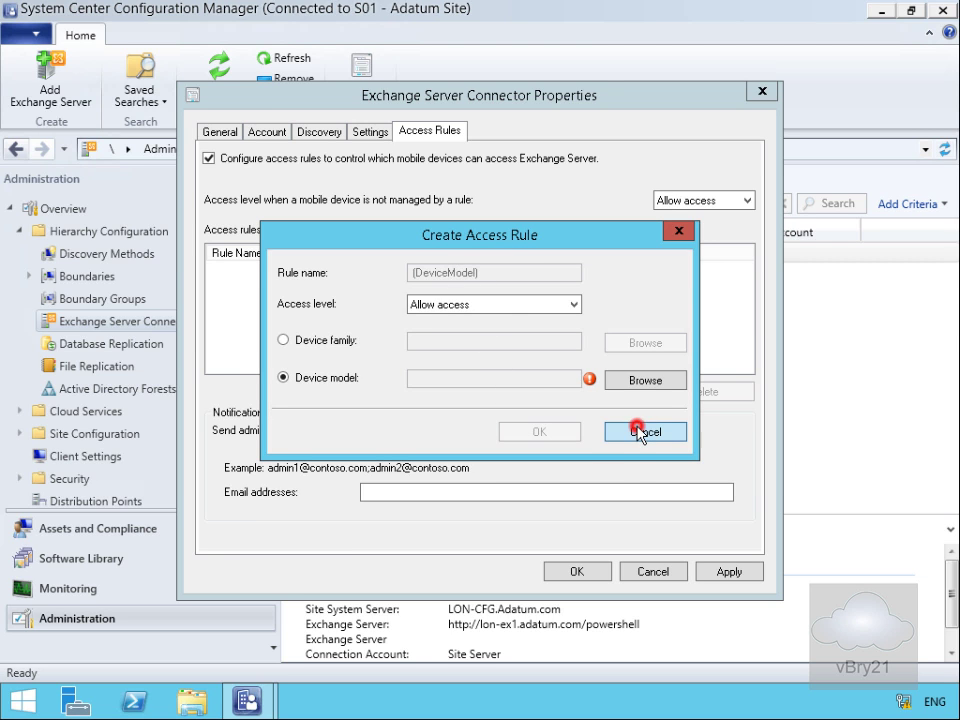
left_click(644, 432)
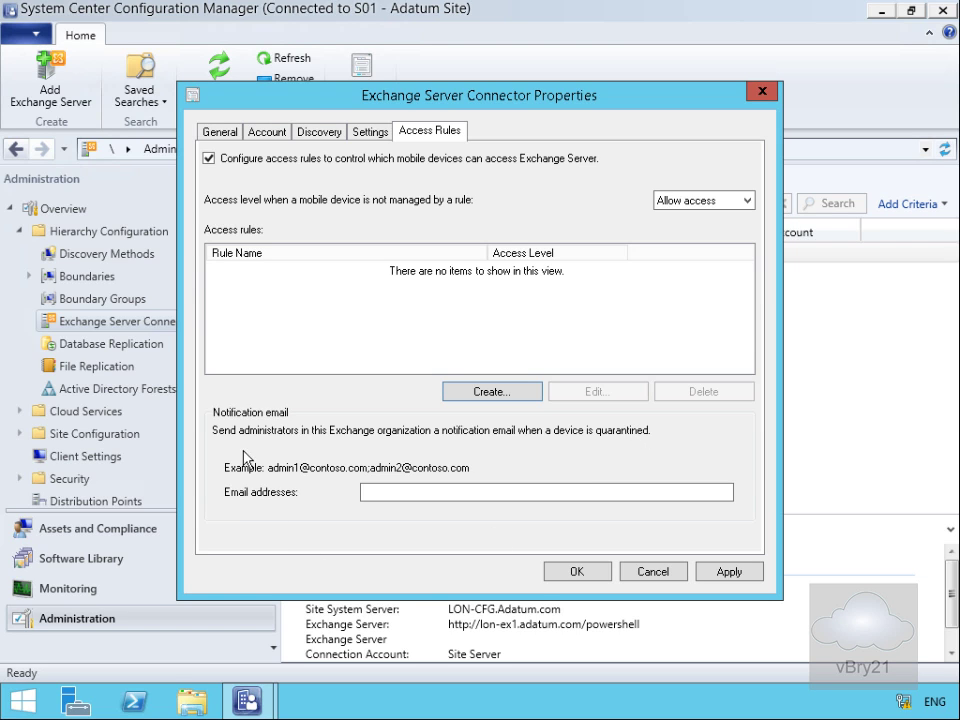
mouse_move(280, 444)
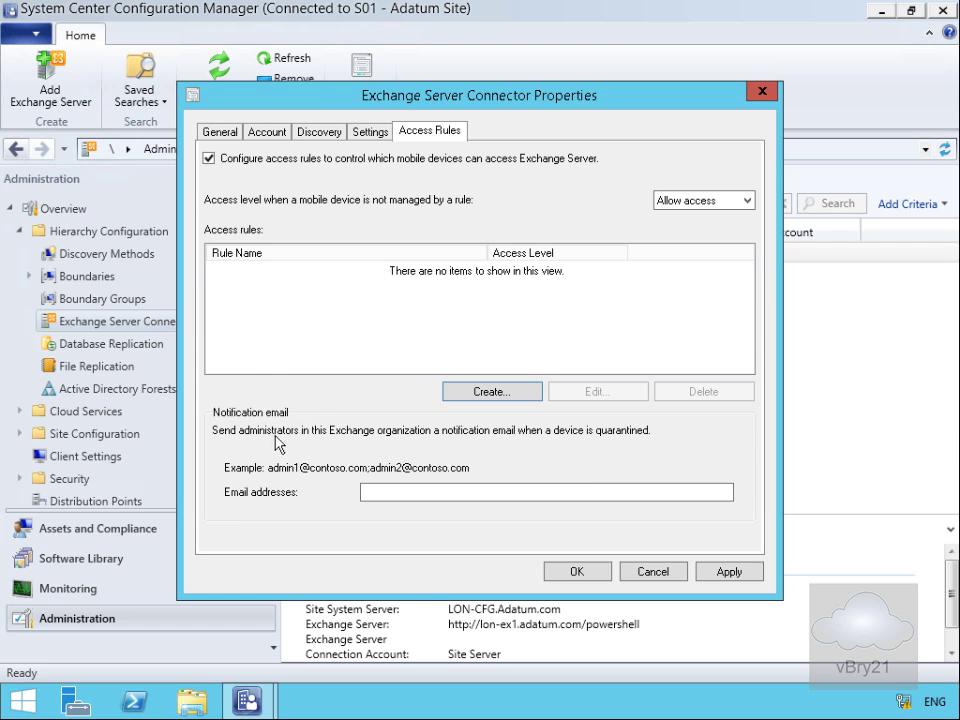
mouse_move(500, 448)
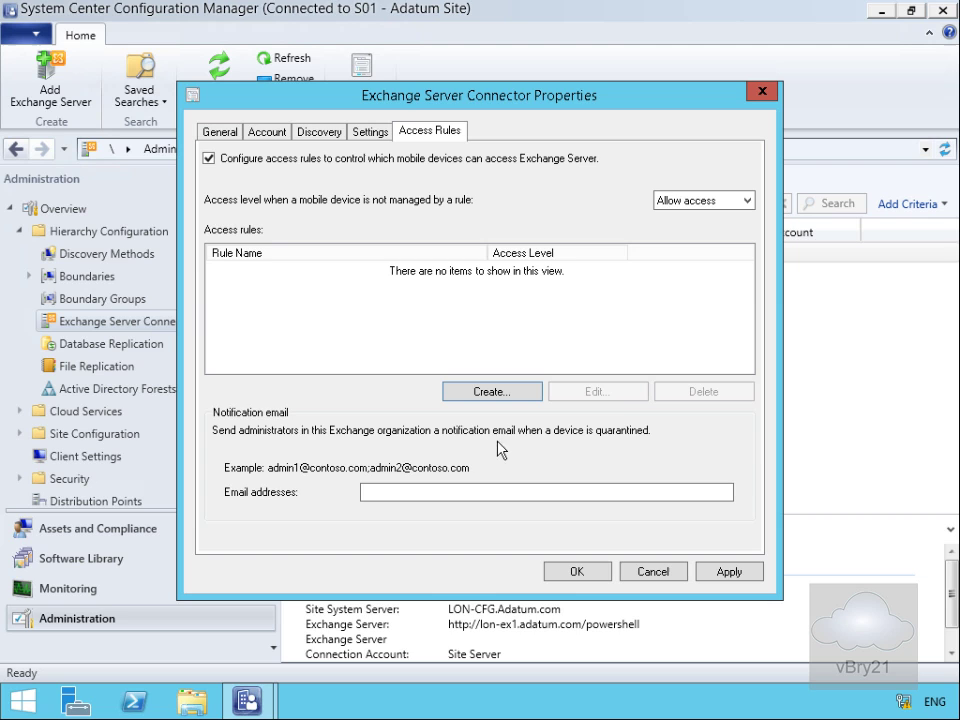
mouse_move(628, 434)
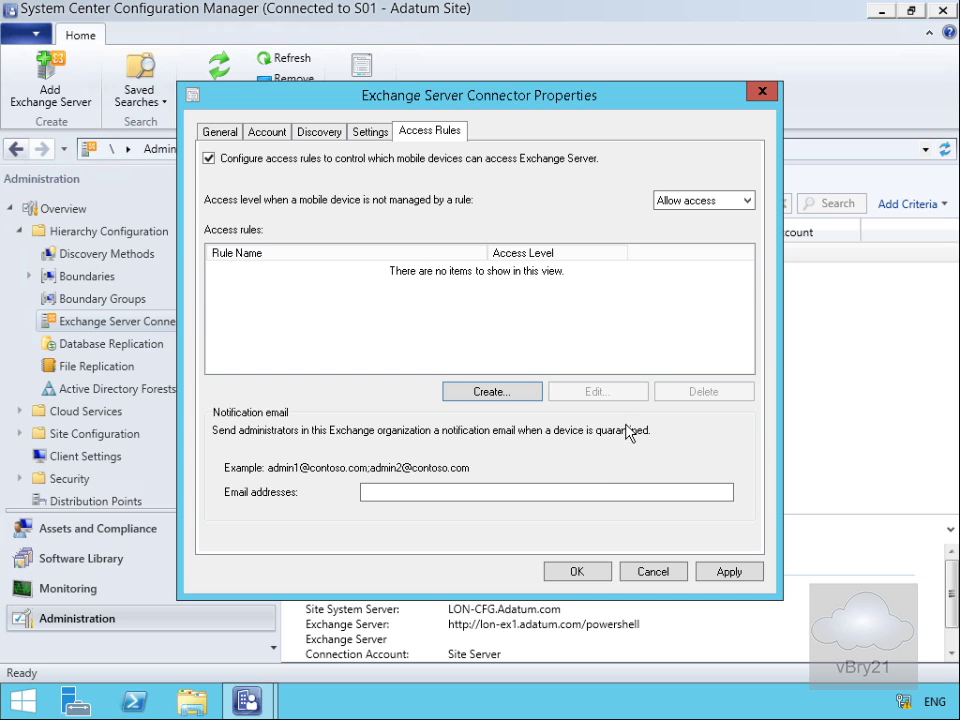